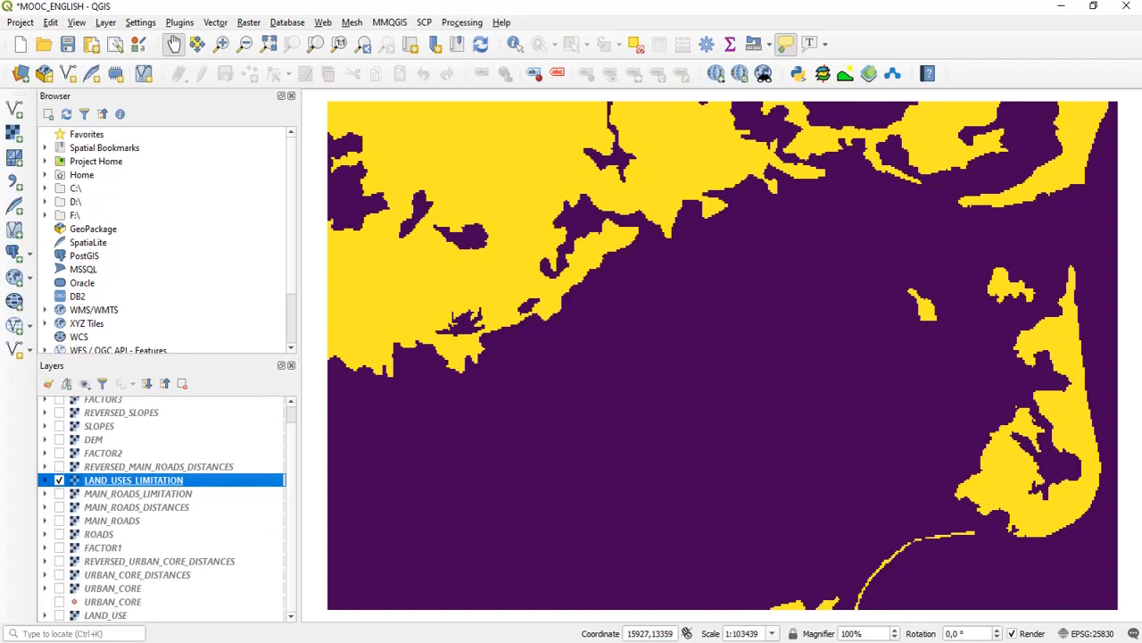
mouse_move(435, 197)
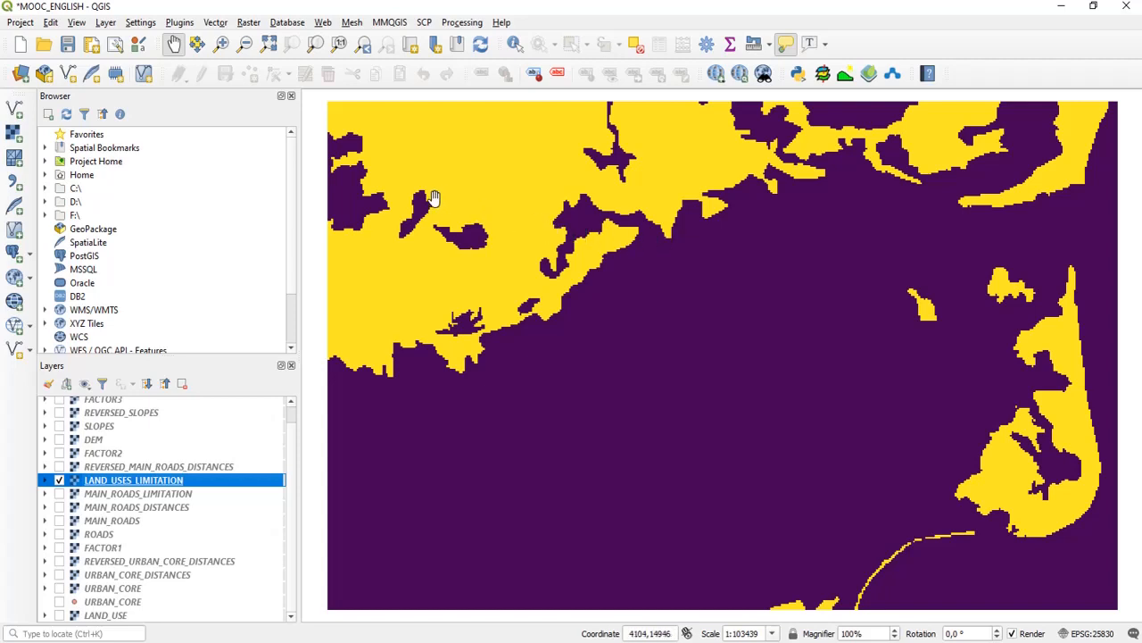
mouse_move(277, 103)
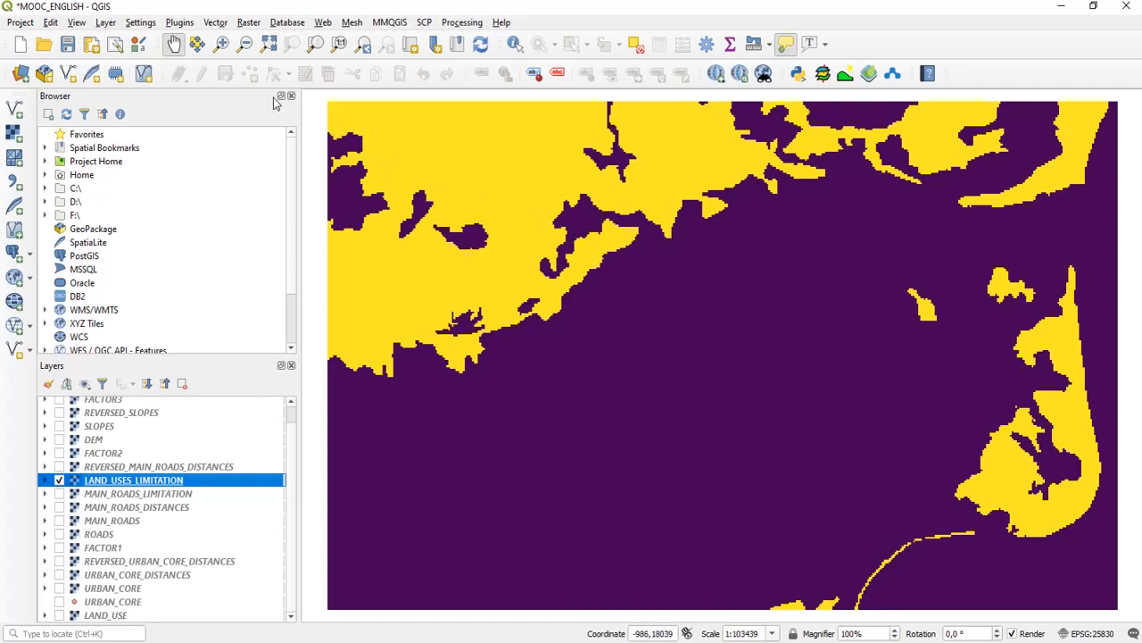
- Open the Raster Calculator from the Raster menu
left_click(249, 23)
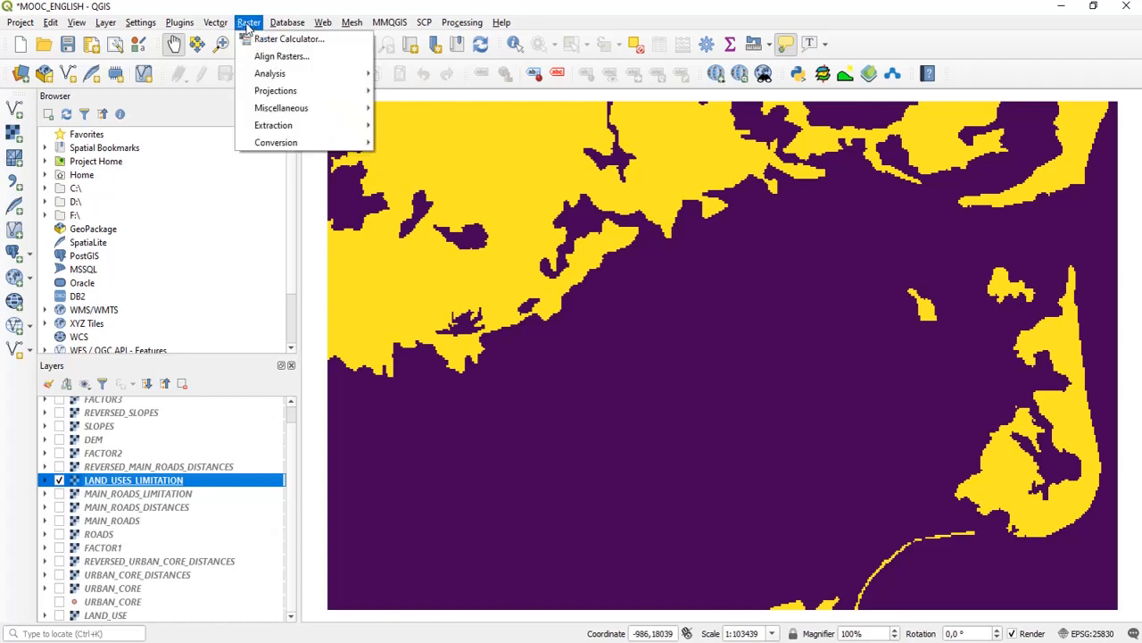
mouse_move(288, 38)
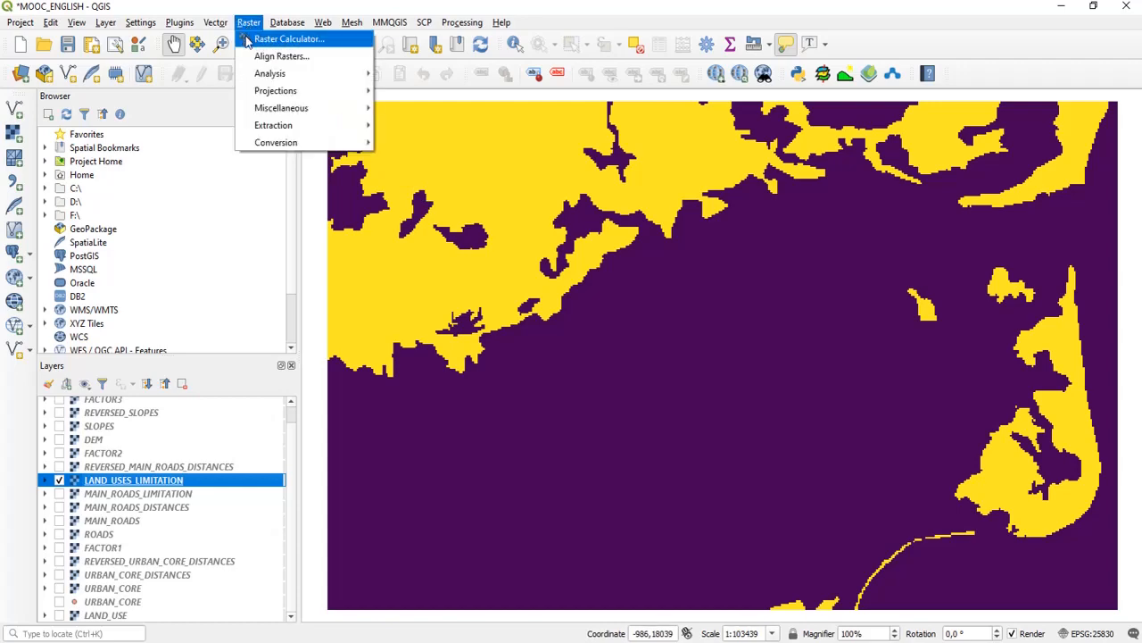
left_click(288, 39)
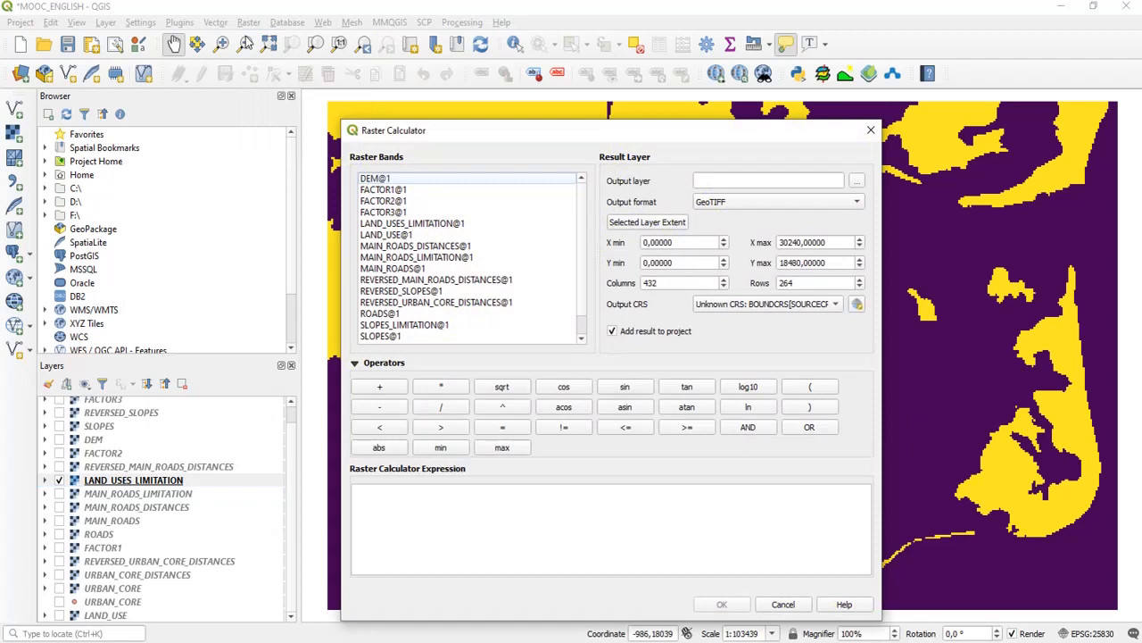
- Start the expression with the weighted term ( "FACTOR1@1" * 0.33 )
left_click(392, 500)
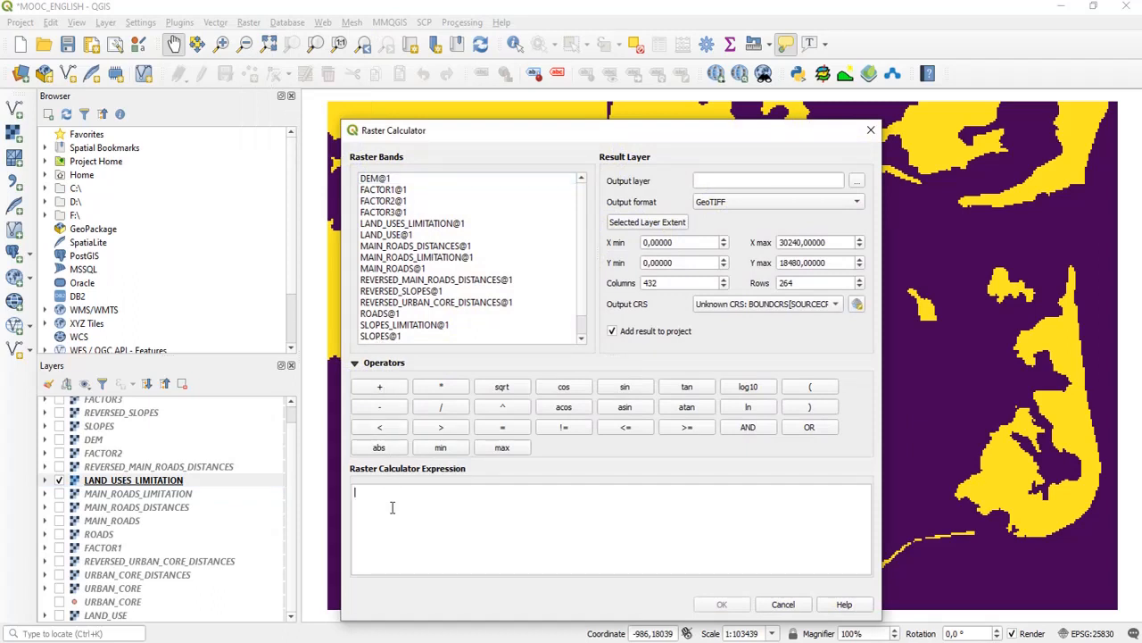
left_click(808, 387)
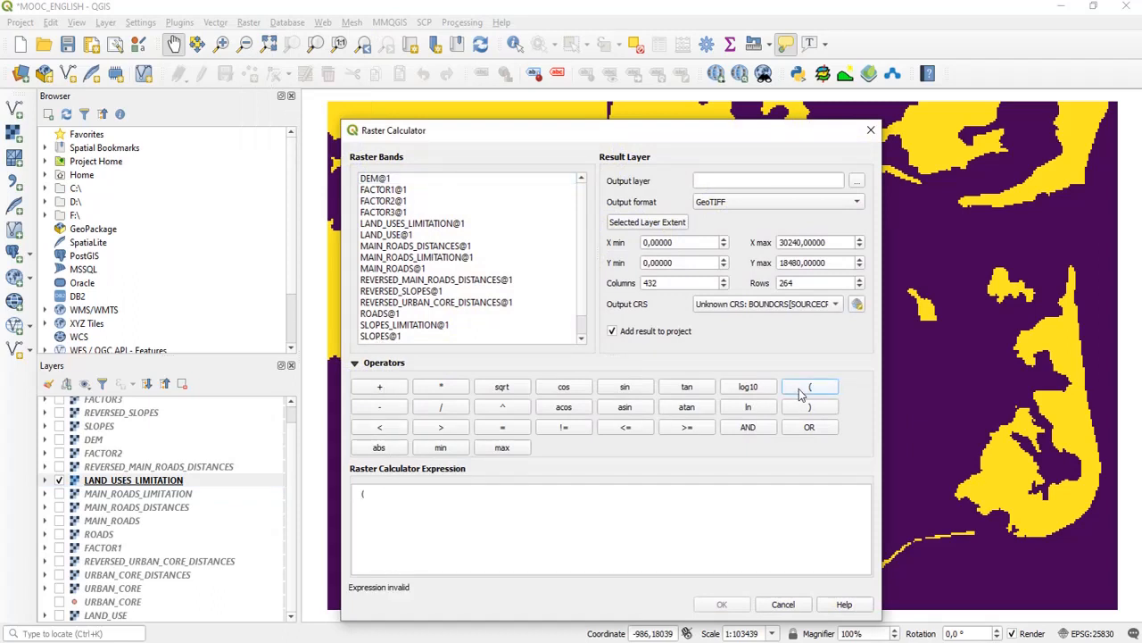
left_click(809, 385)
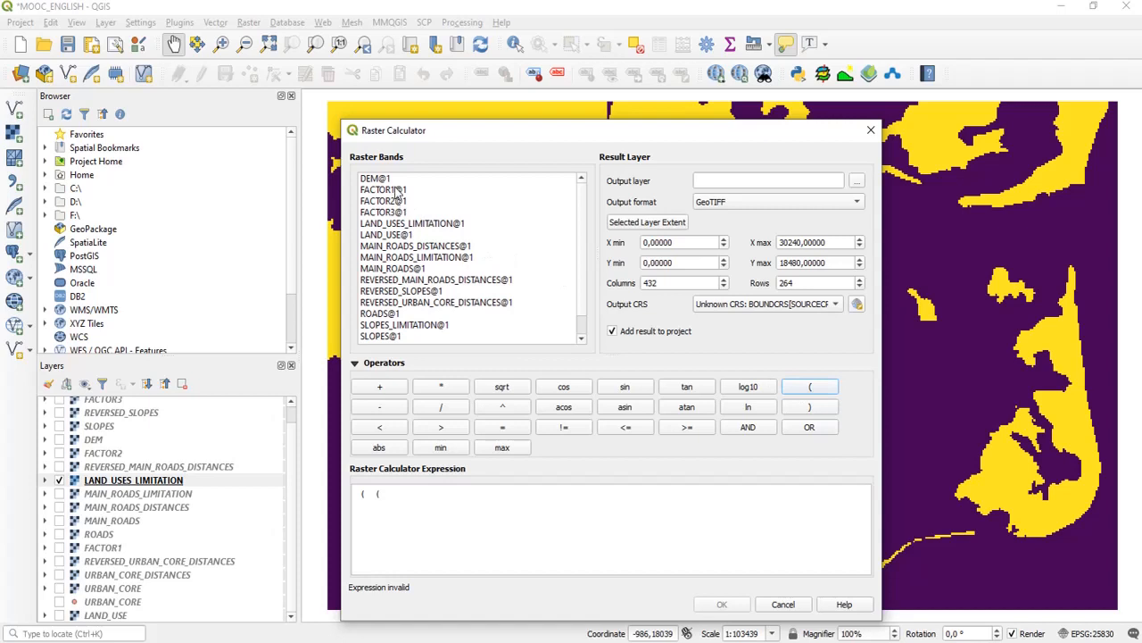
left_click(440, 386)
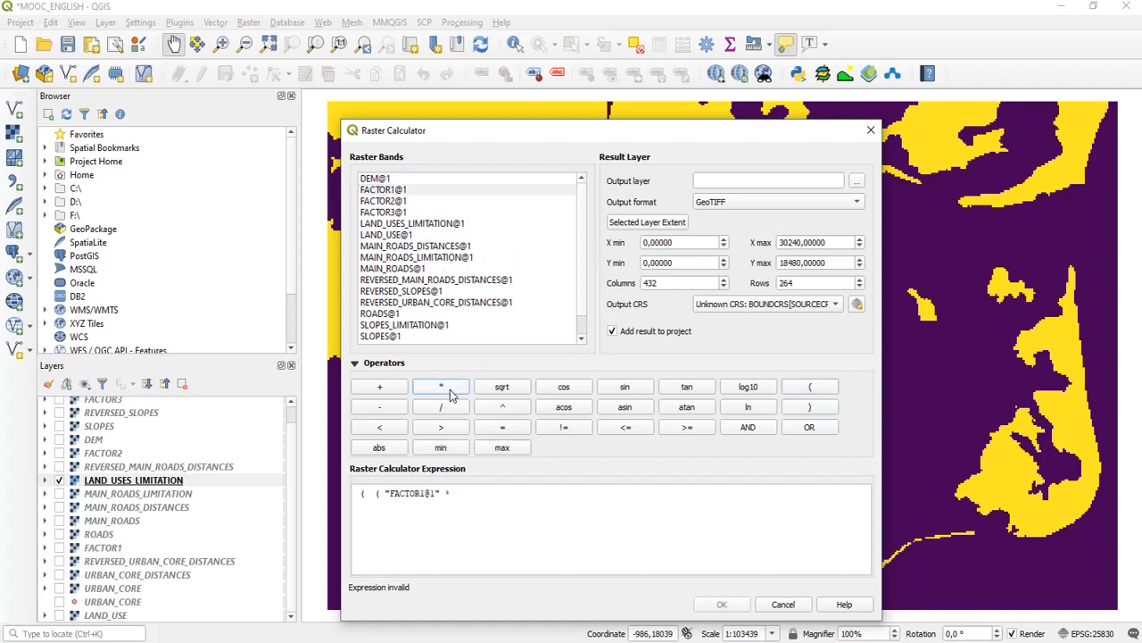
type("0.33")
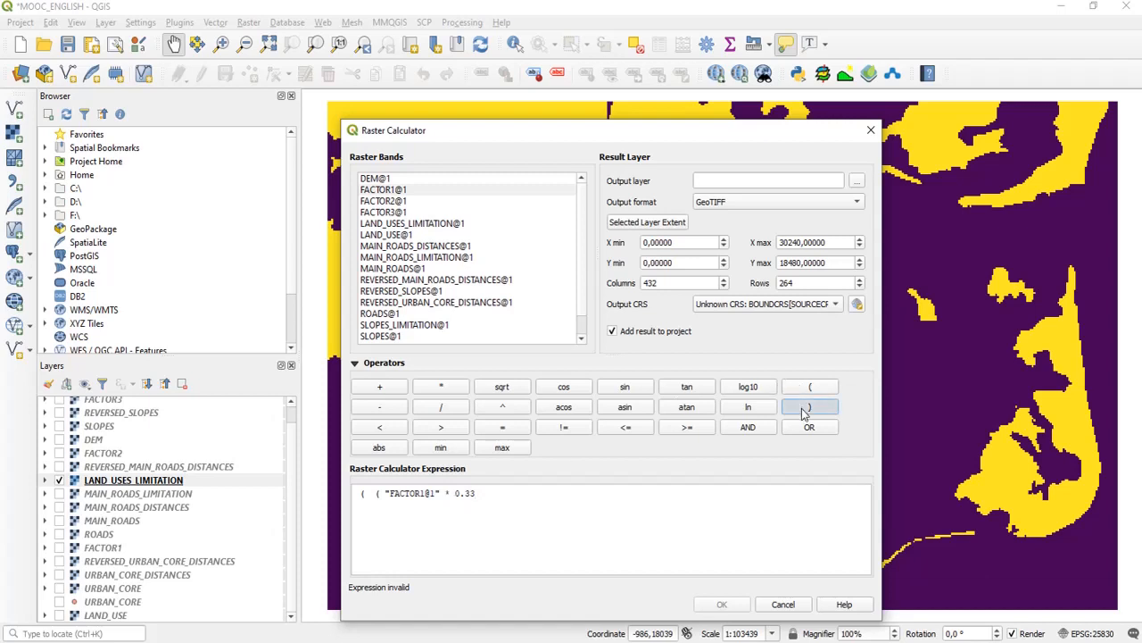
left_click(379, 387)
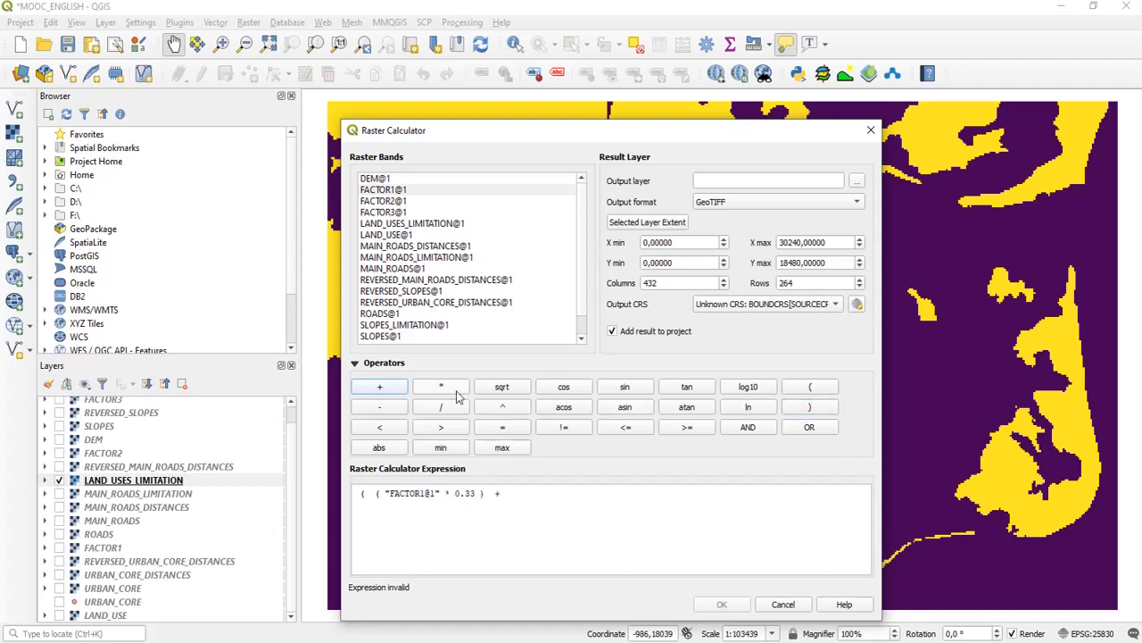
- Add the weighted term ( "FACTOR2@1" * 0.33 ) to the sum
left_click(808, 385)
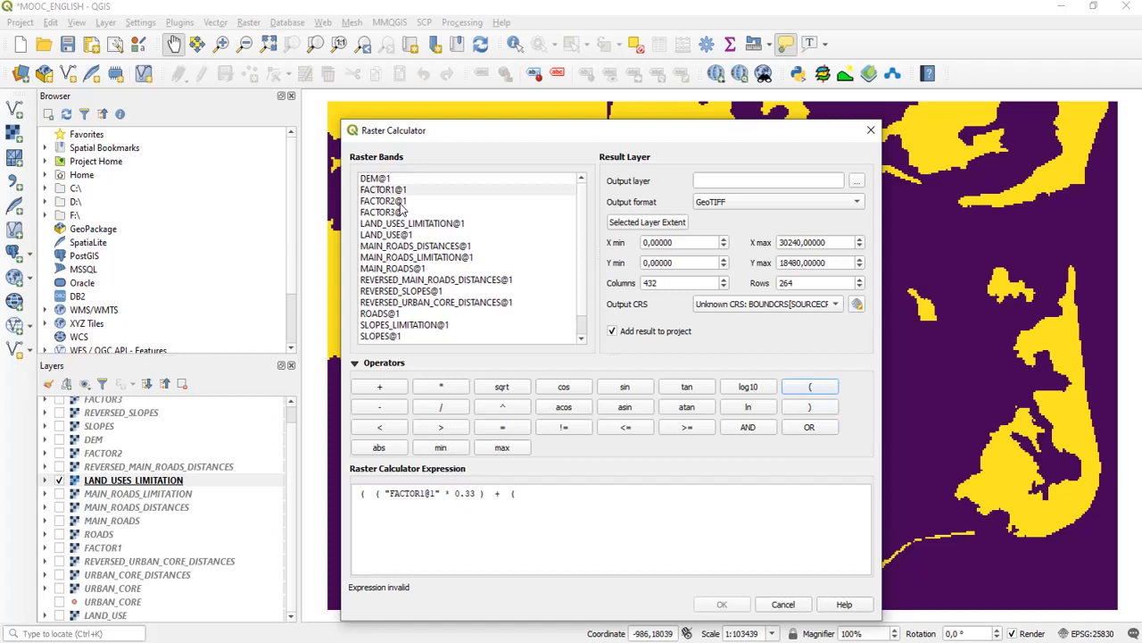
left_click(440, 387)
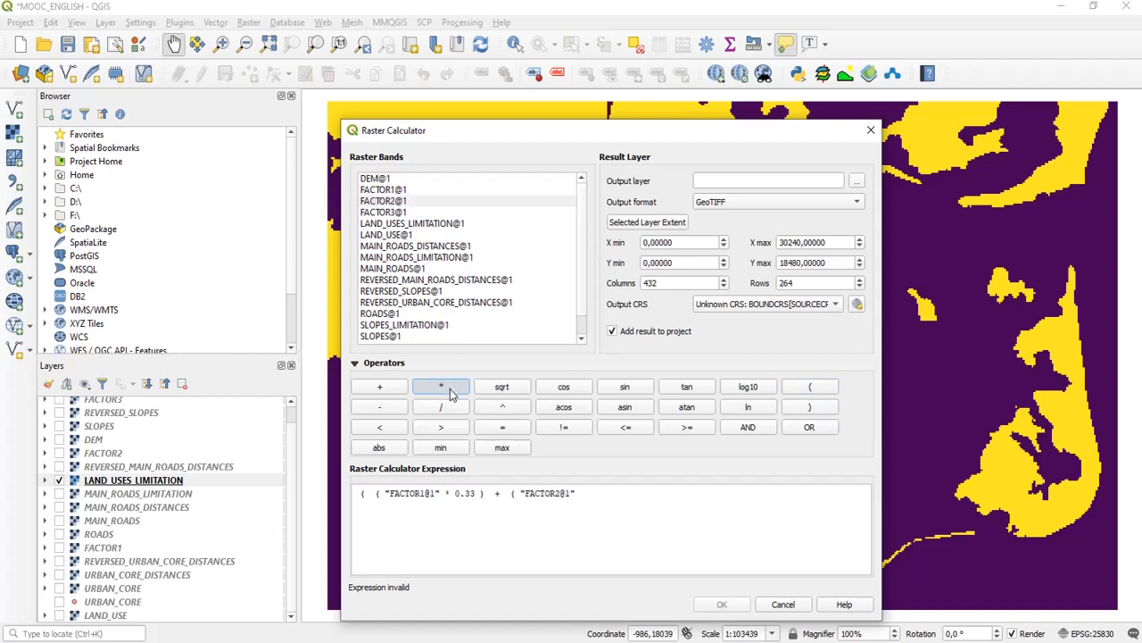
left_click(440, 387)
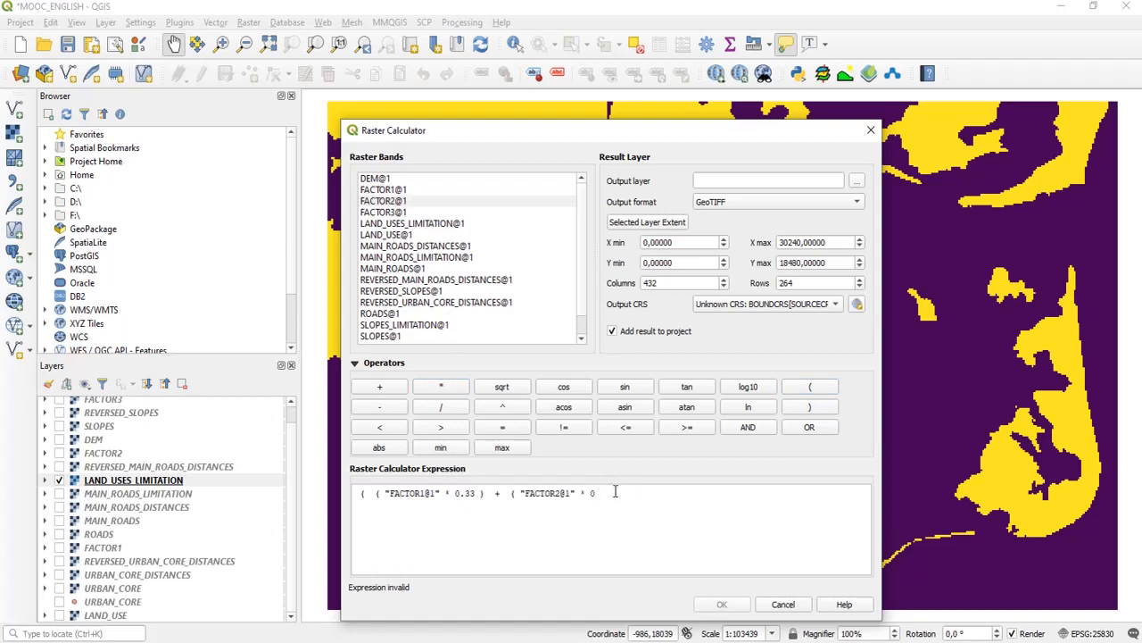
type("0.33")
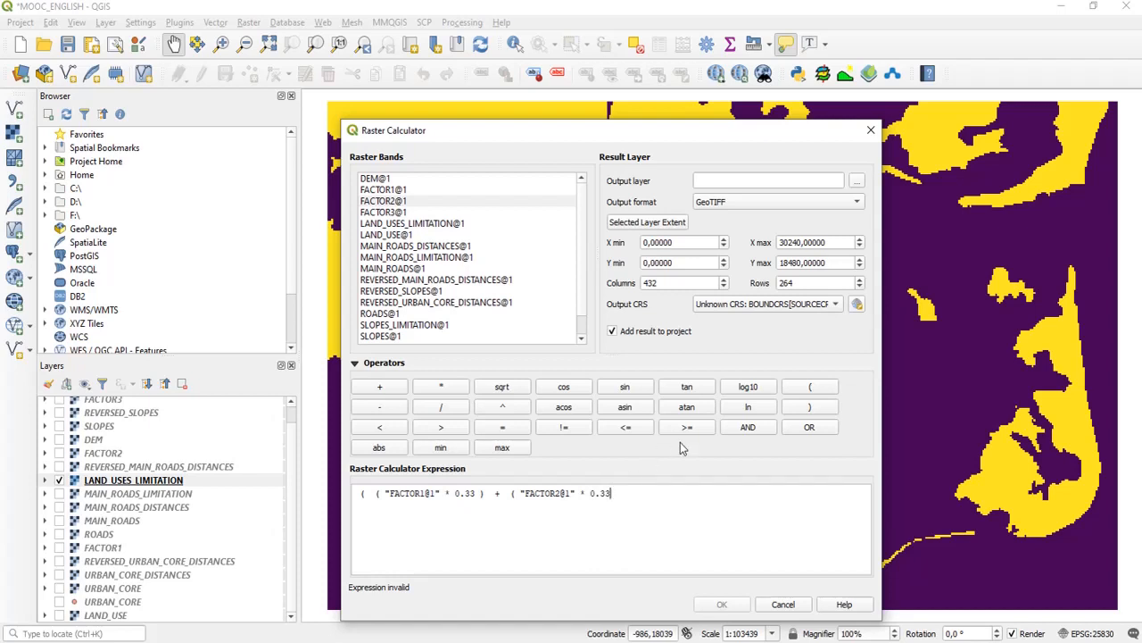
left_click(378, 385)
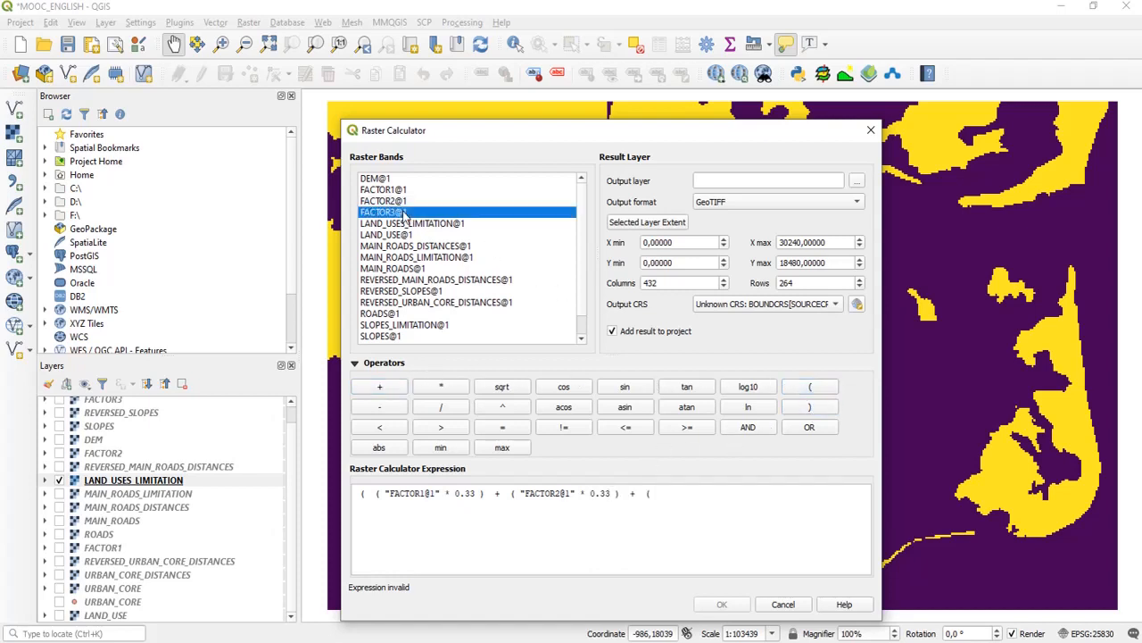
- Add the weighted term ( "FACTOR3@1" * 0.33 ) and close the whole sum
double_click(382, 211)
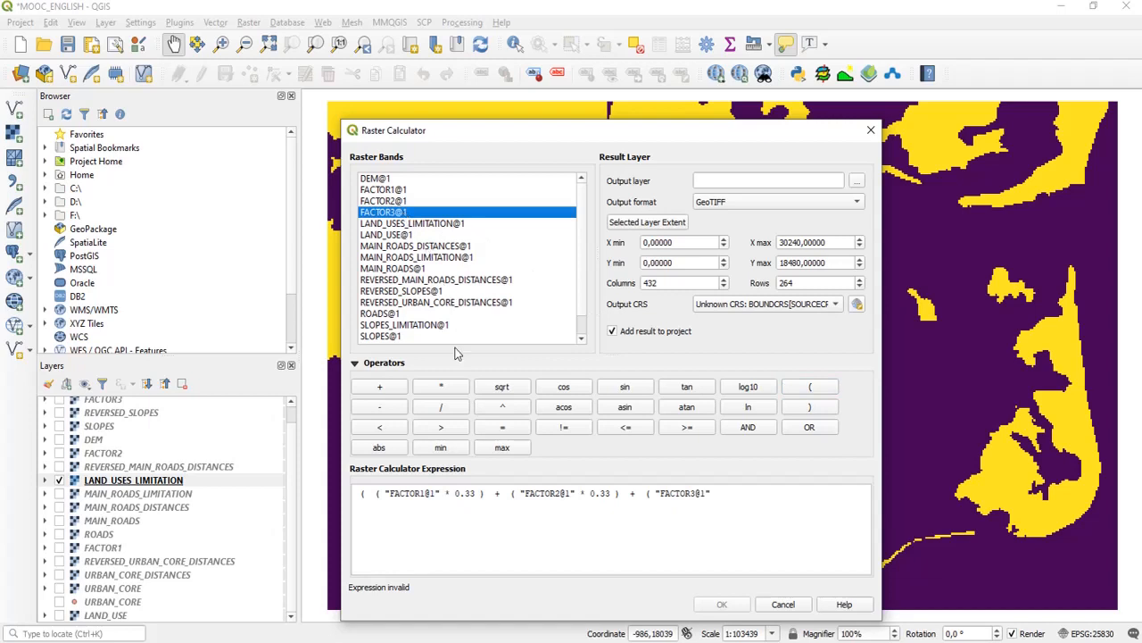
left_click(440, 386)
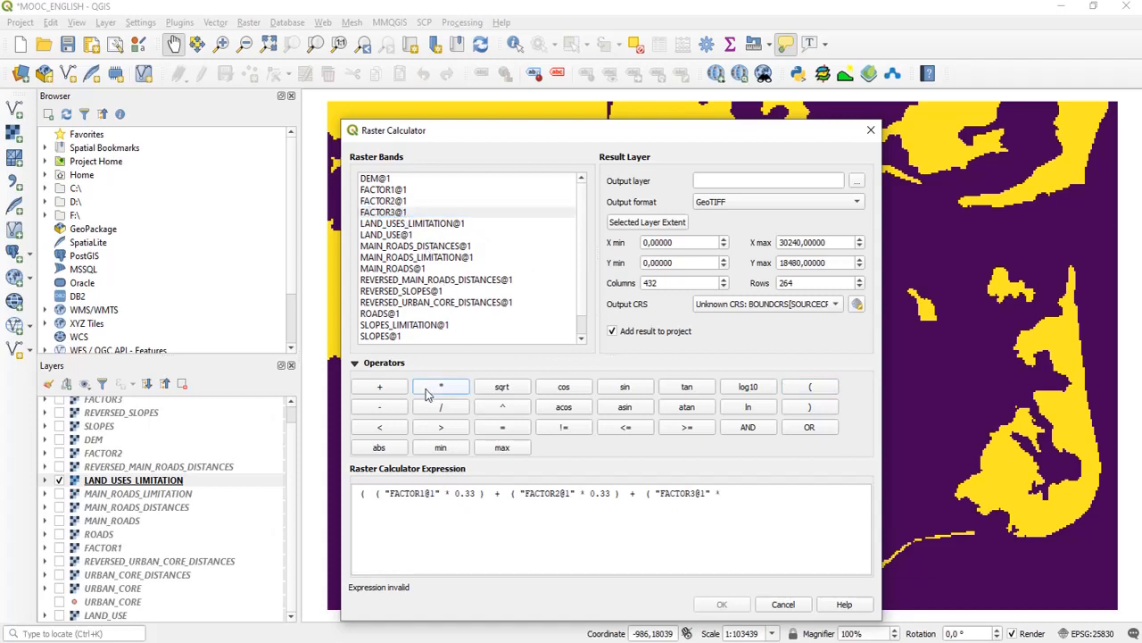
left_click(440, 386)
type(" 0.33")
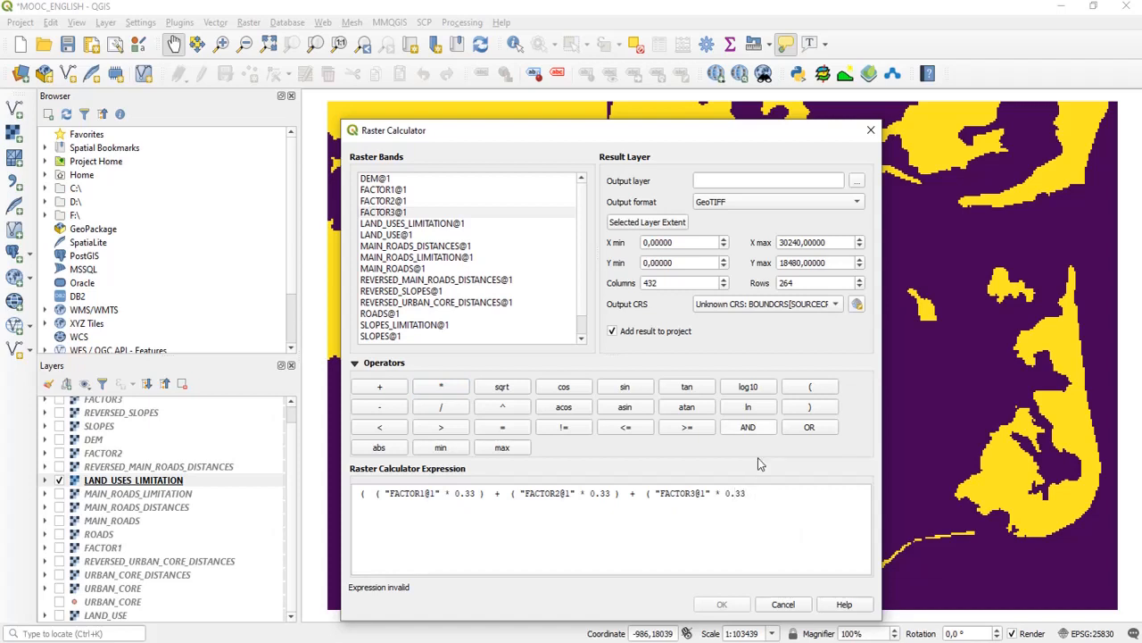
left_click(808, 406)
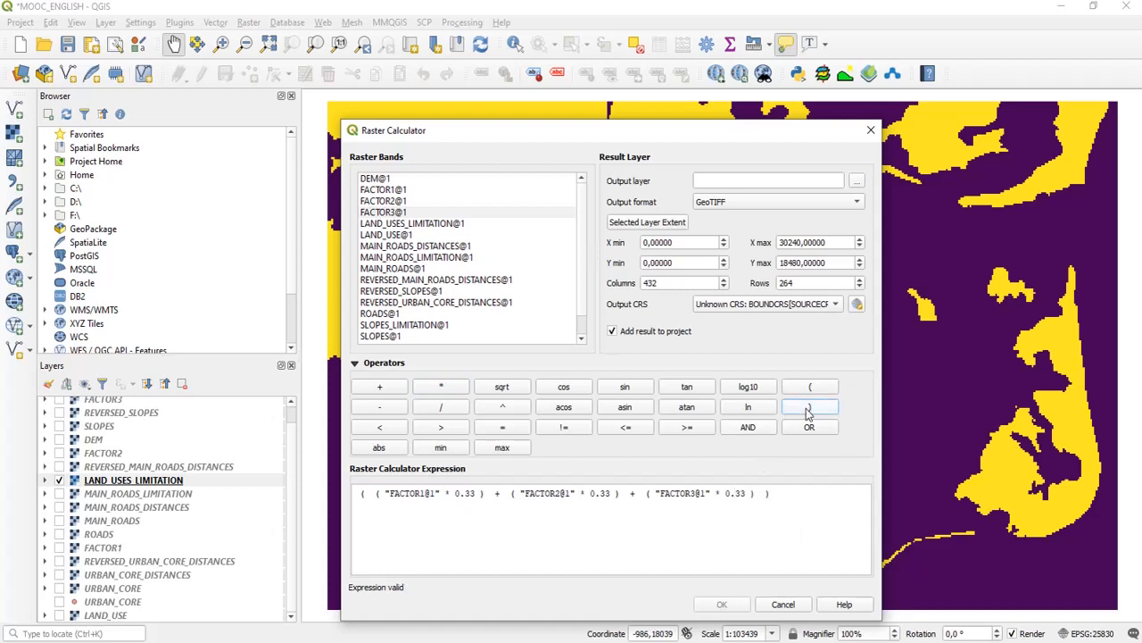
- Multiply the weighted sum by the SLOPES_LIMITATION, MAIN_ROADS_LIMITATION and LAND_USES_LIMITATION bands
left_click(440, 386)
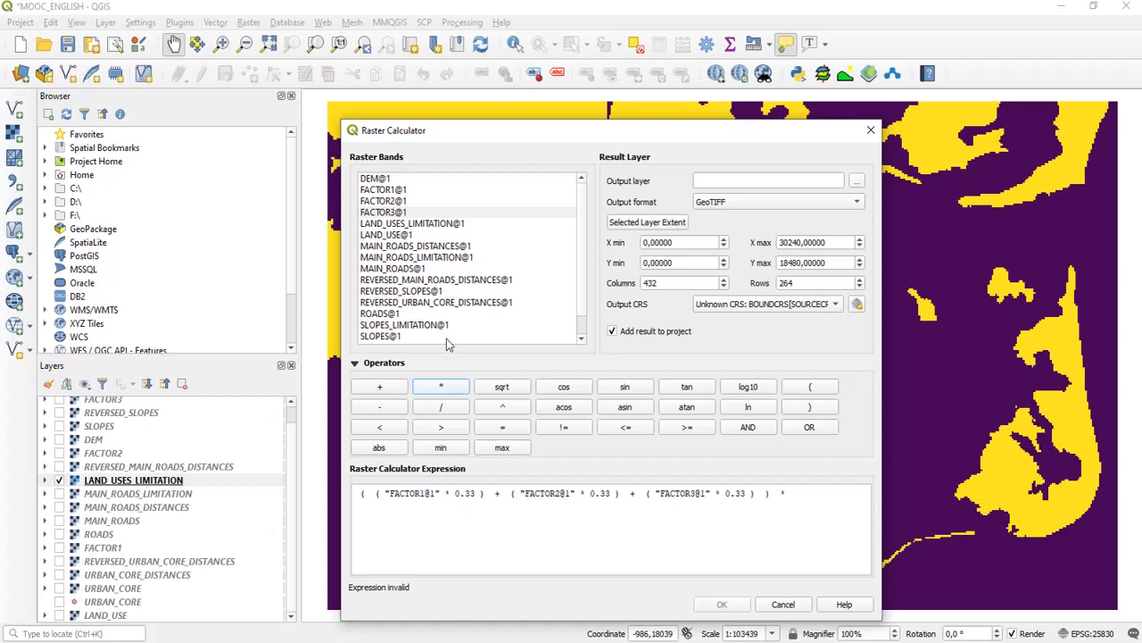
double_click(403, 324)
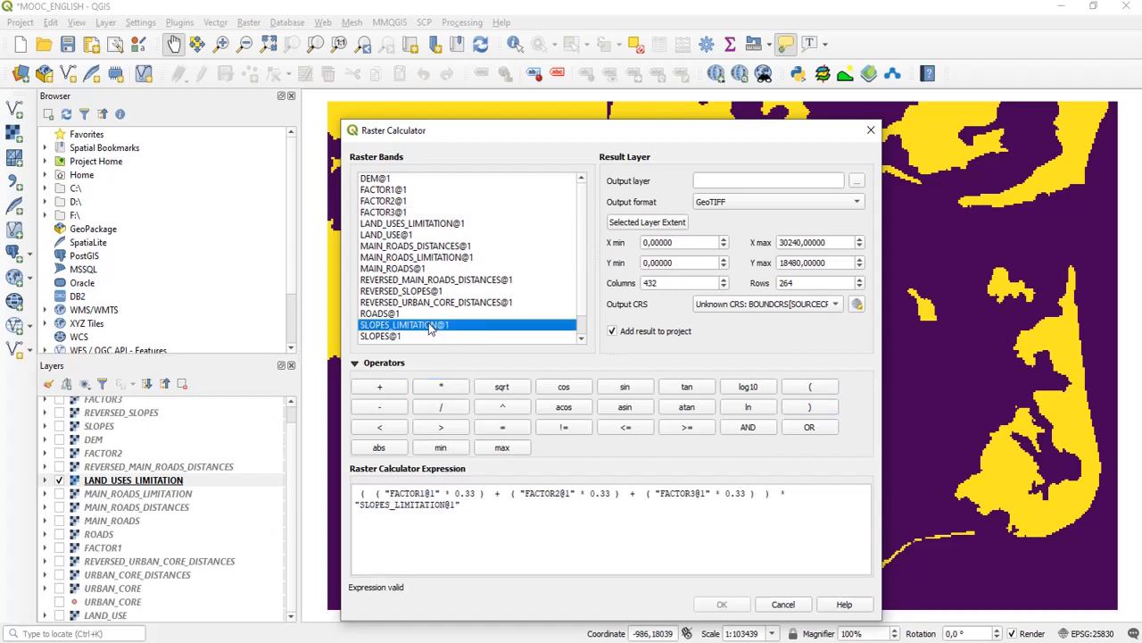
left_click(440, 385)
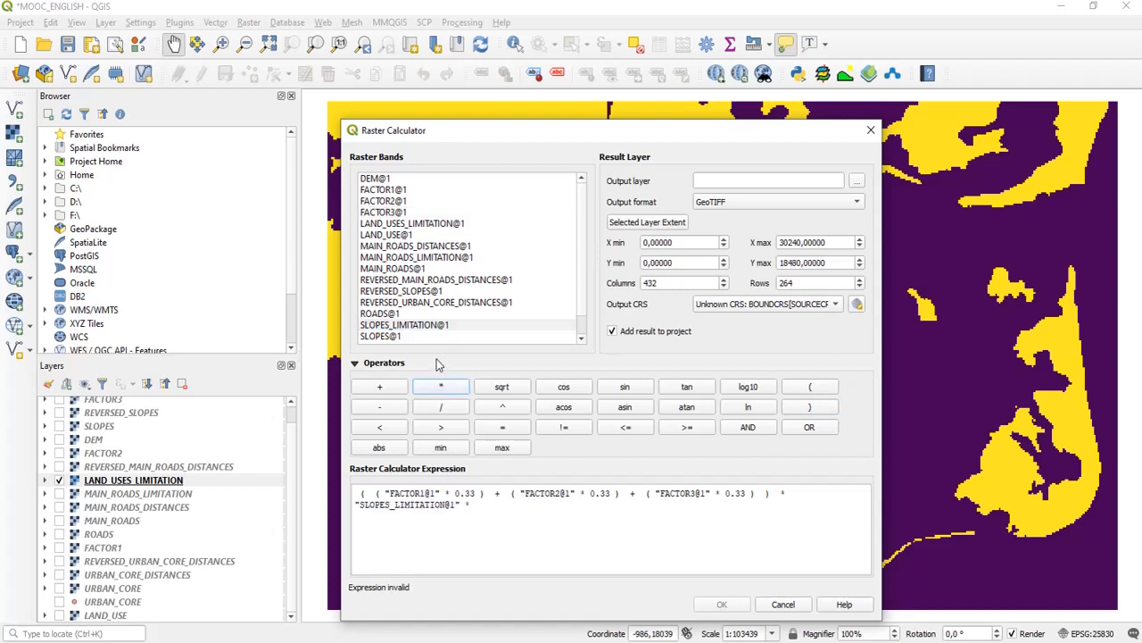
double_click(416, 257)
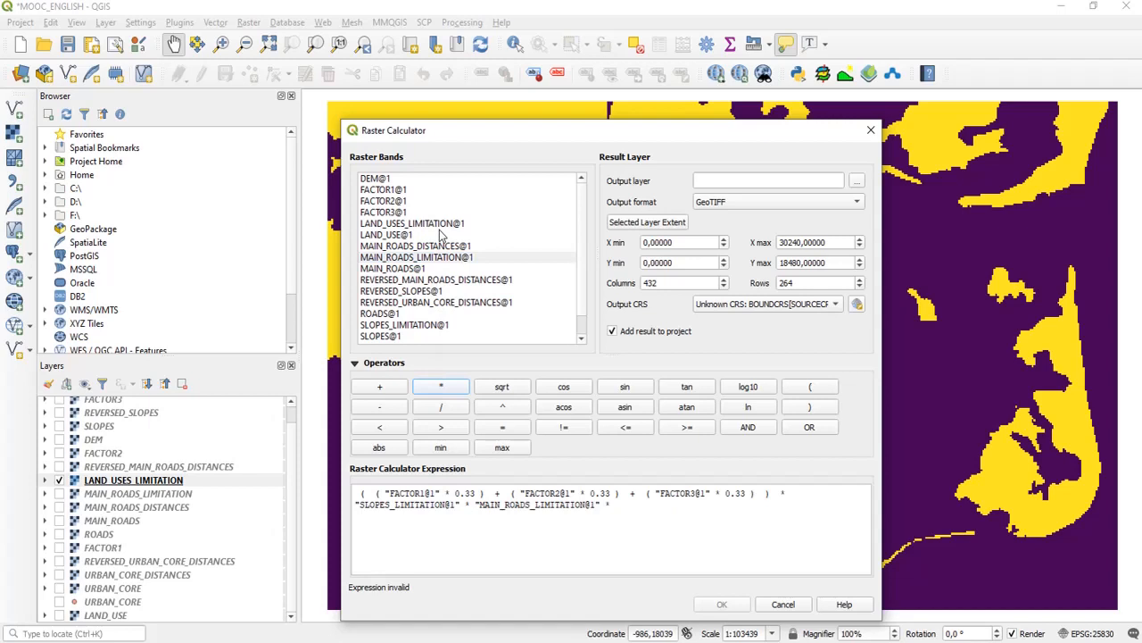
double_click(412, 224)
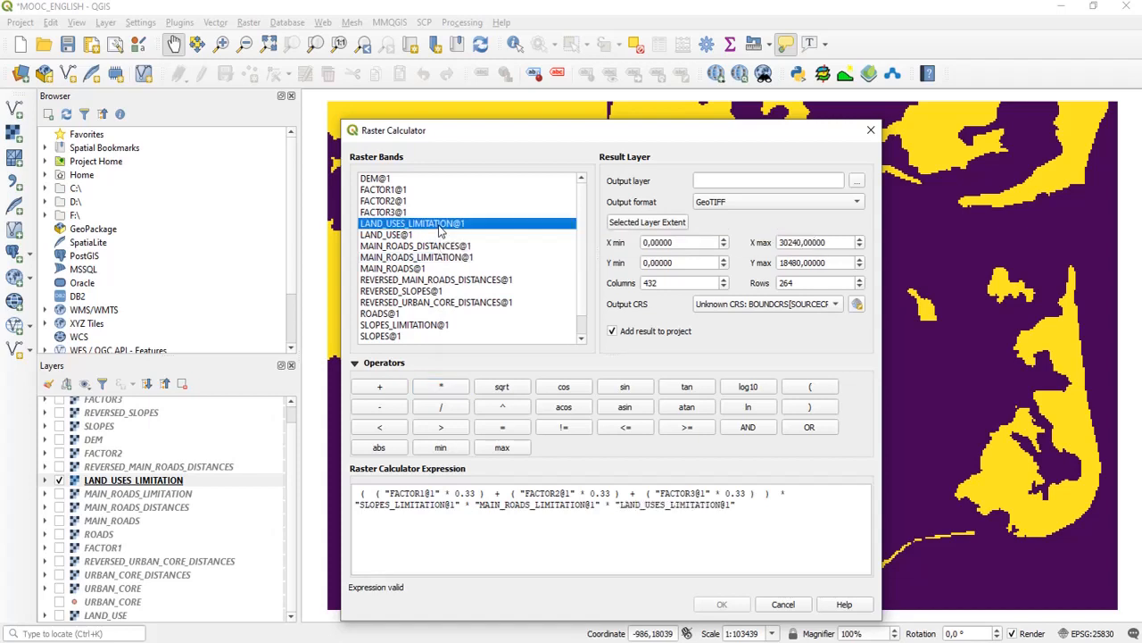
mouse_move(599, 308)
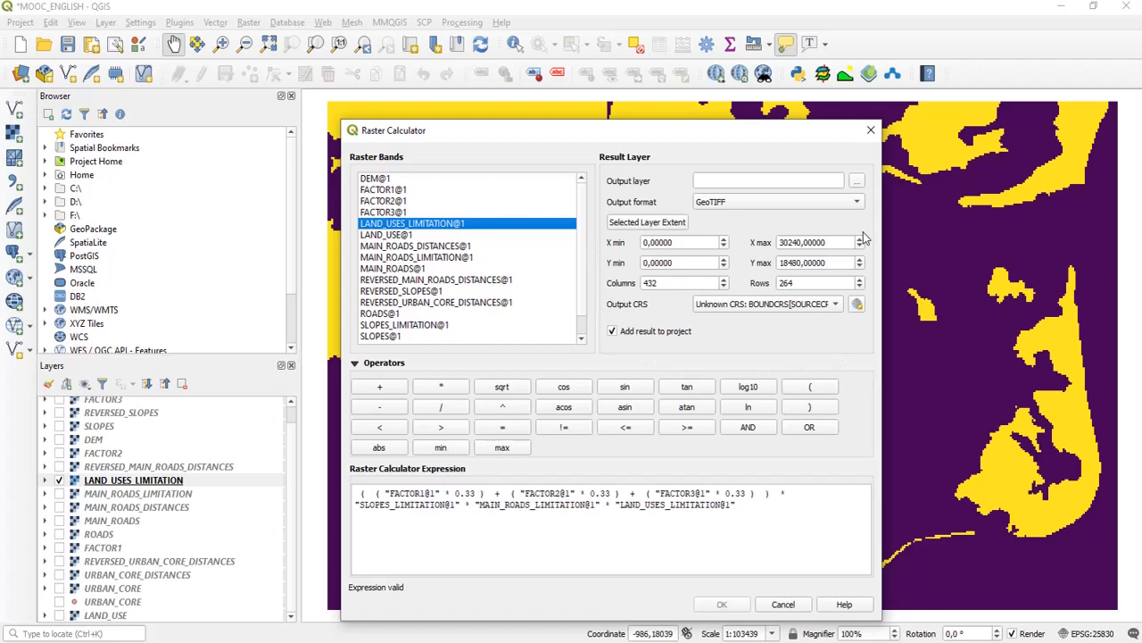
mouse_move(861, 187)
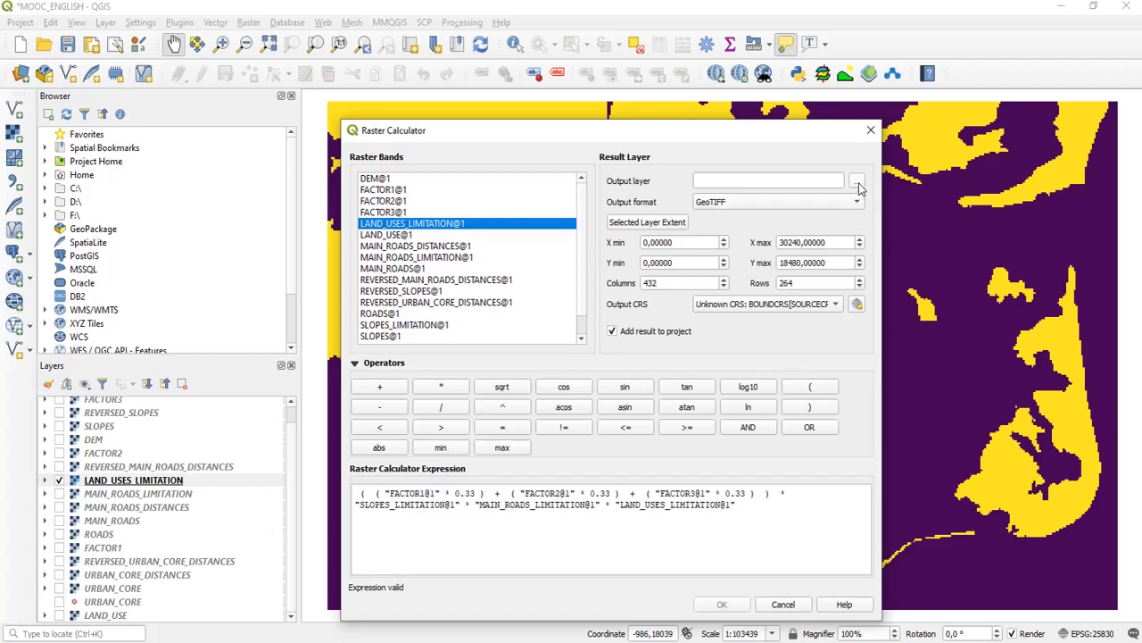
- Save the calculator output as INDUSTRIAL_APTITUD in the derived images folder
left_click(857, 180)
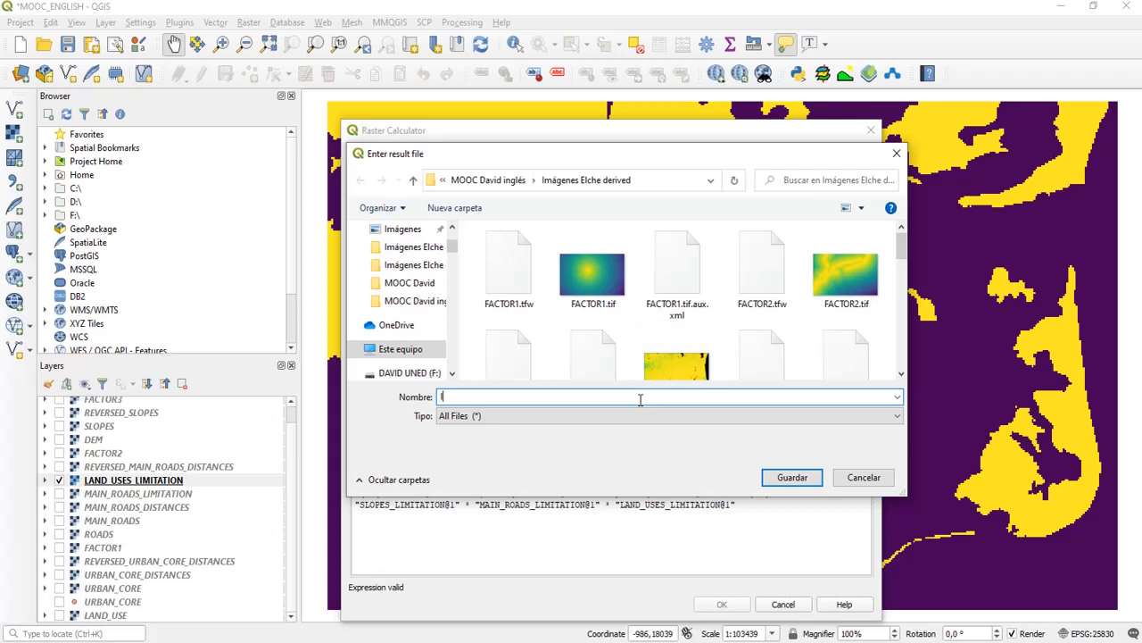
type("INDUSTRIAL_APTITUD")
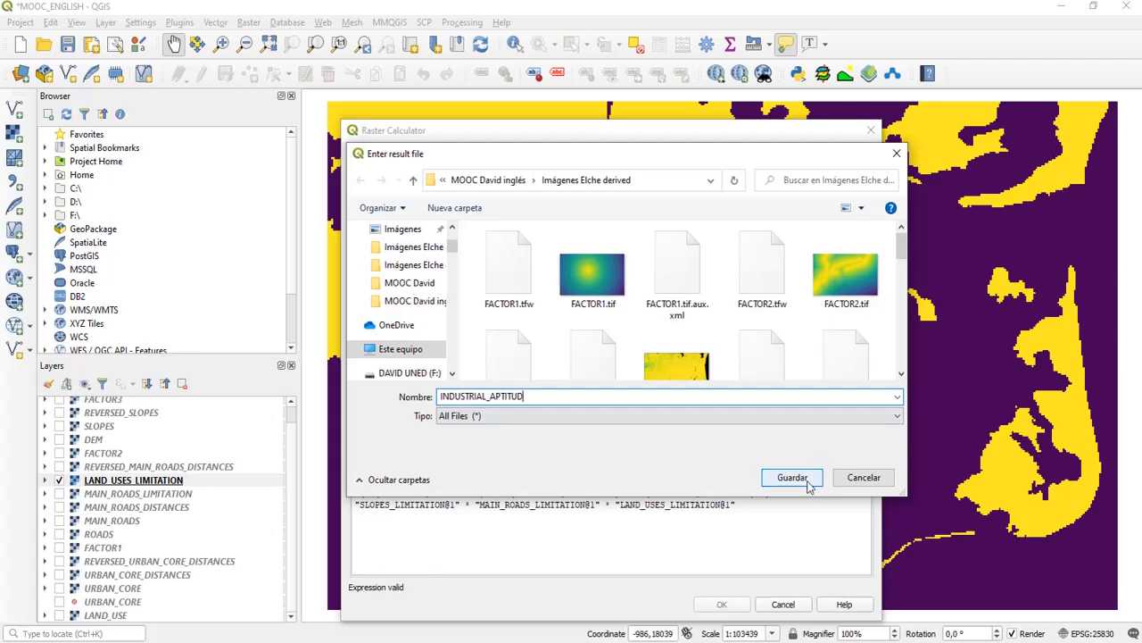
left_click(791, 477)
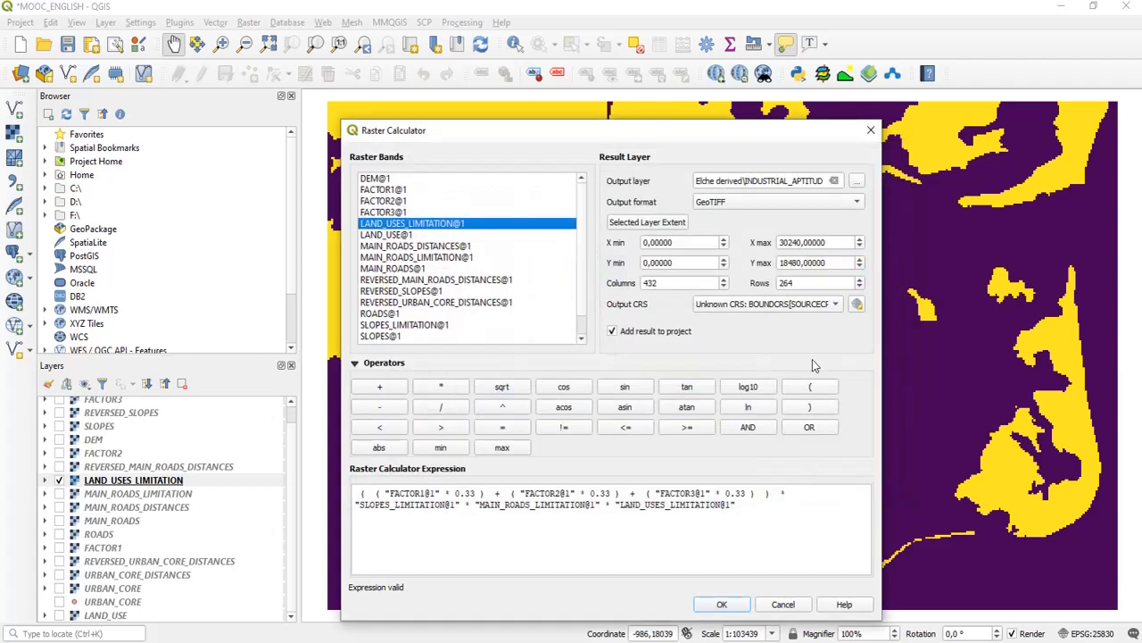
mouse_move(595, 235)
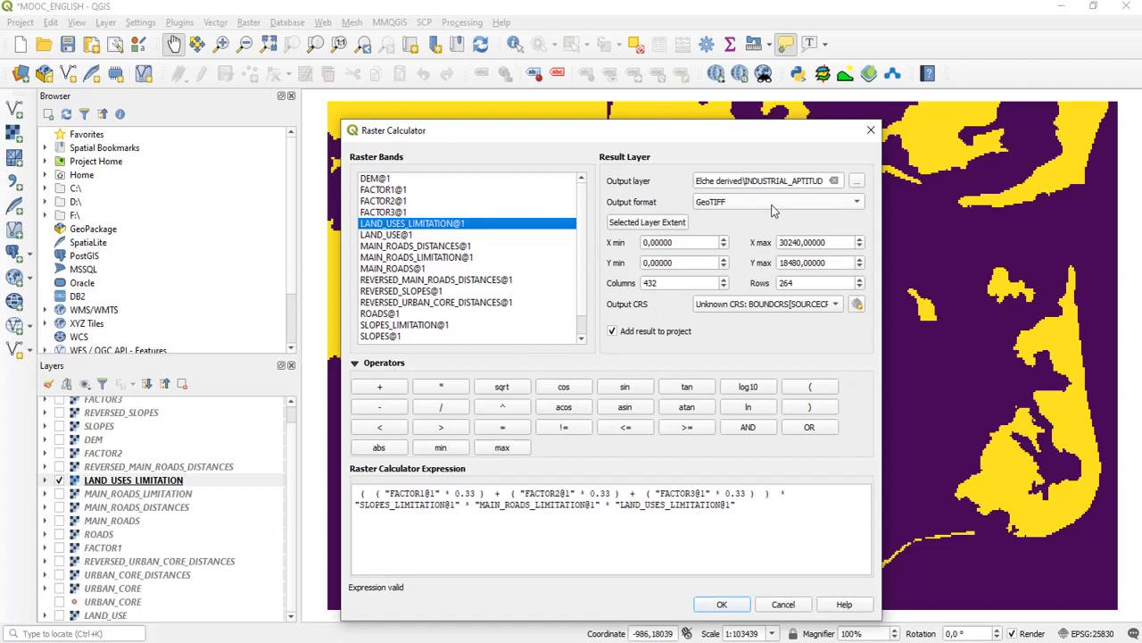
mouse_move(840, 326)
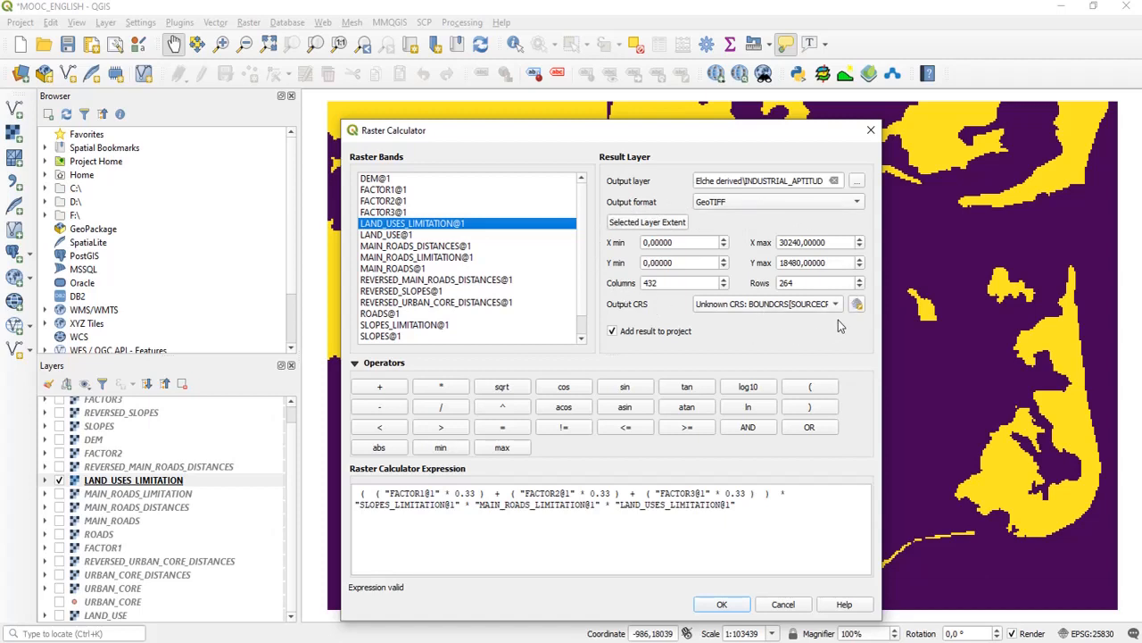
- Choose Project CRS EPSG:25830 – ETRS89 / UTM zone 30N as the output CRS
left_click(834, 304)
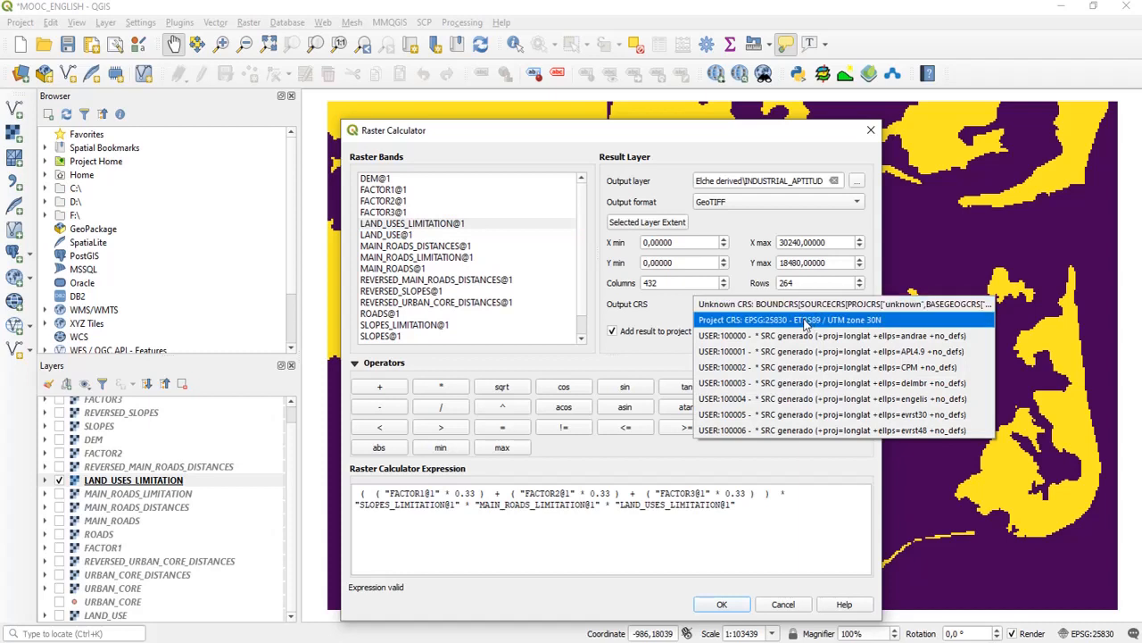
left_click(789, 319)
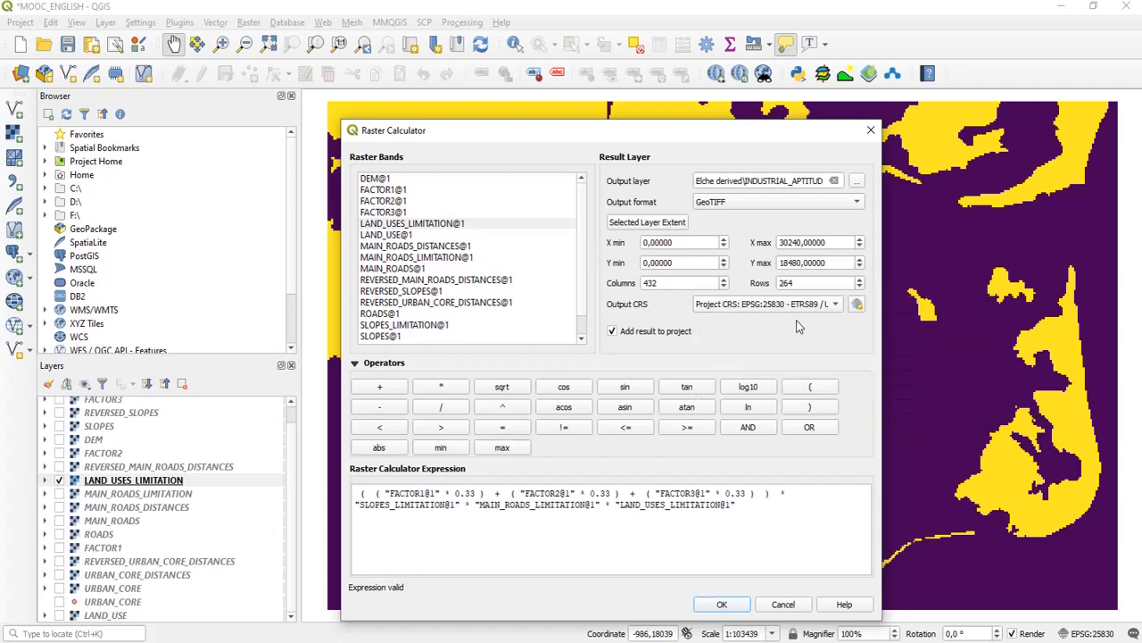
mouse_move(789, 319)
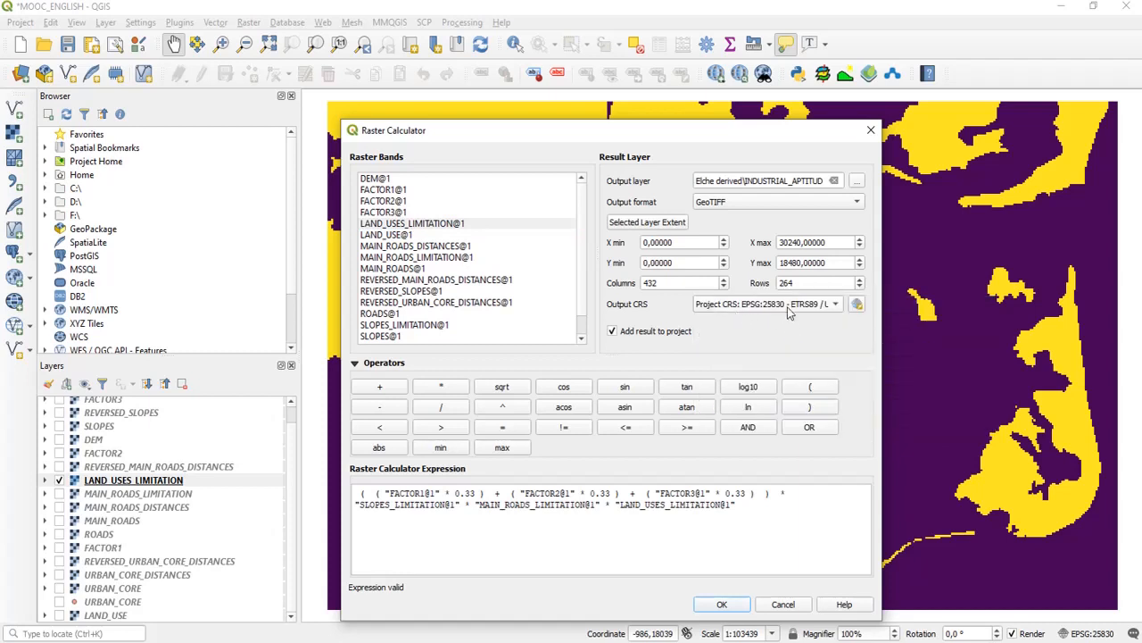
mouse_move(772, 335)
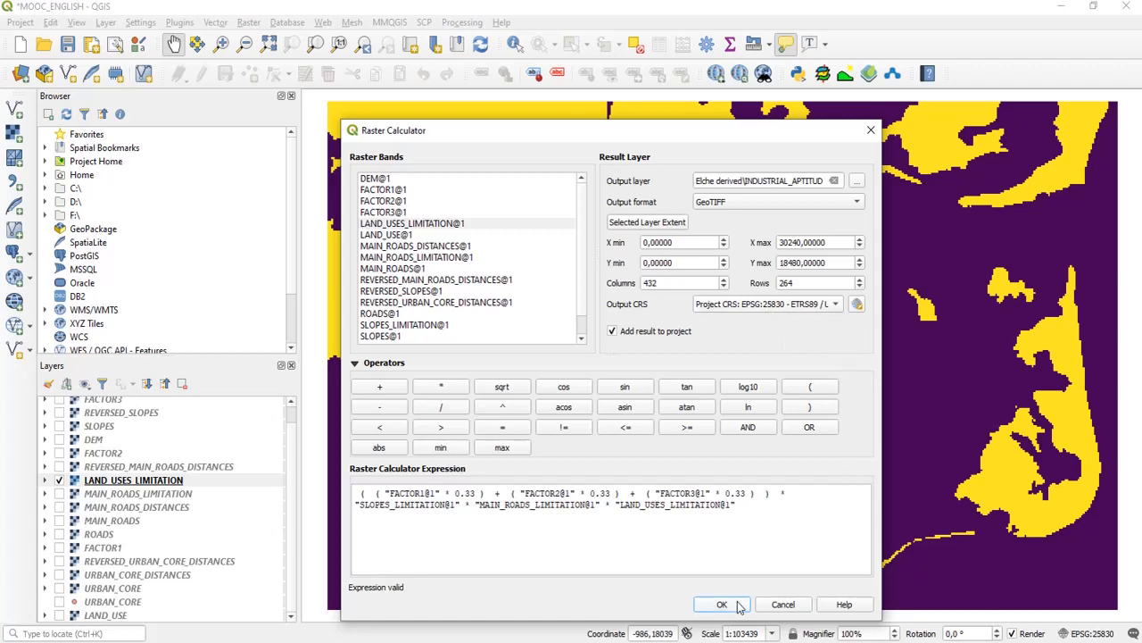
- Confirm the Raster Calculator to produce the INDUSTRIAL_APTITUD raster ranging 0 to 94.05
left_click(722, 604)
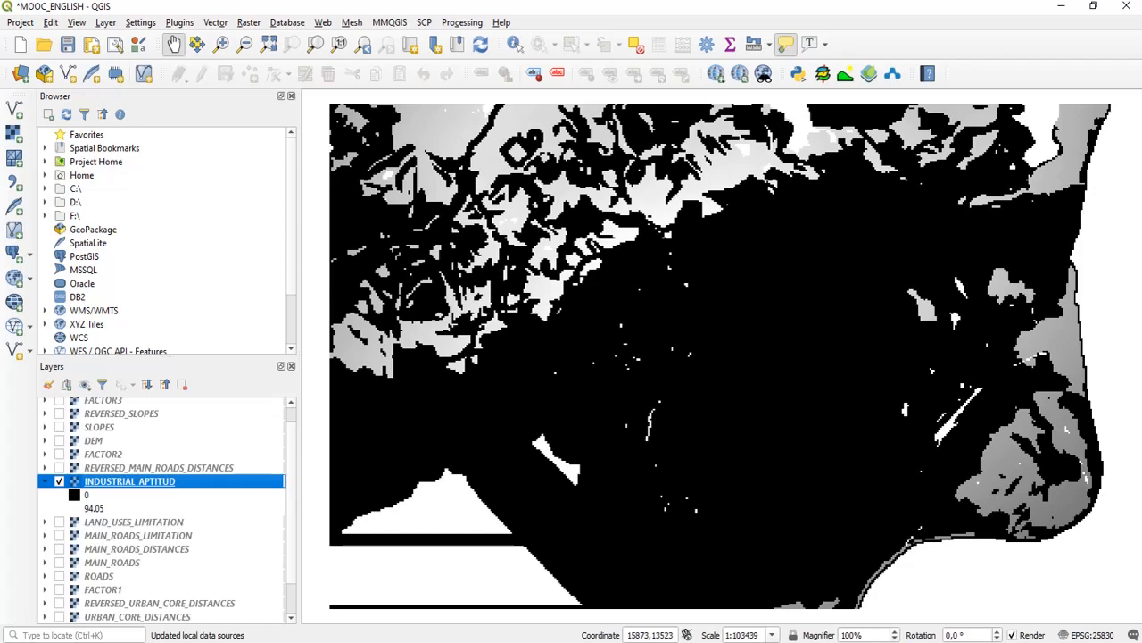
mouse_move(319, 464)
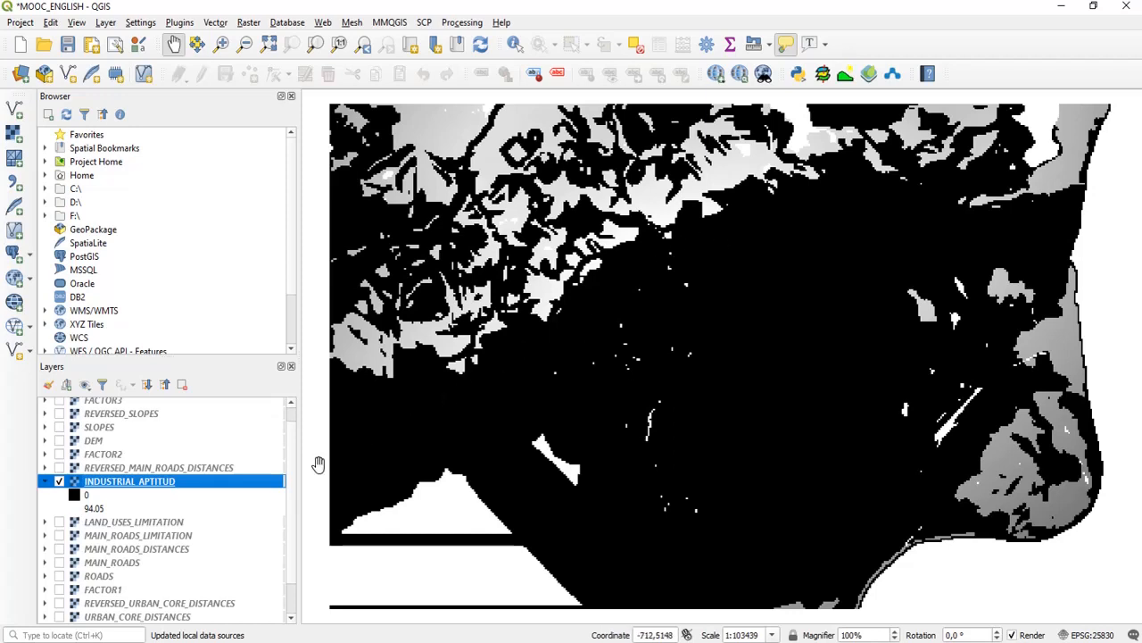
- Open Properties for INDUSTRIAL_APTITUD from its Layers panel context menu
right_click(130, 481)
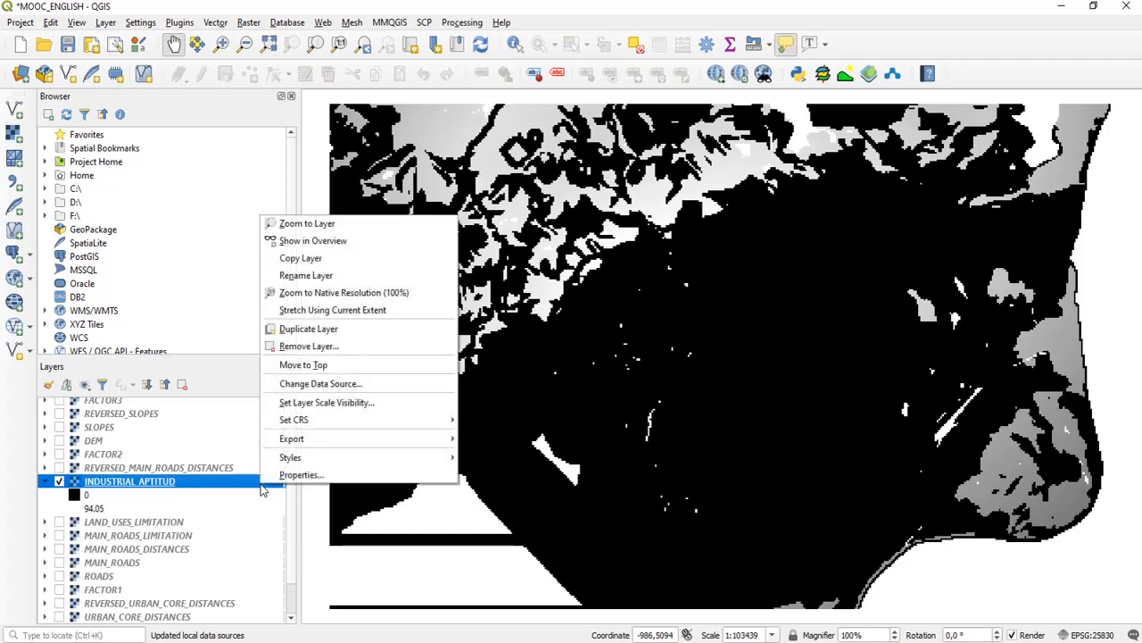
mouse_move(301, 474)
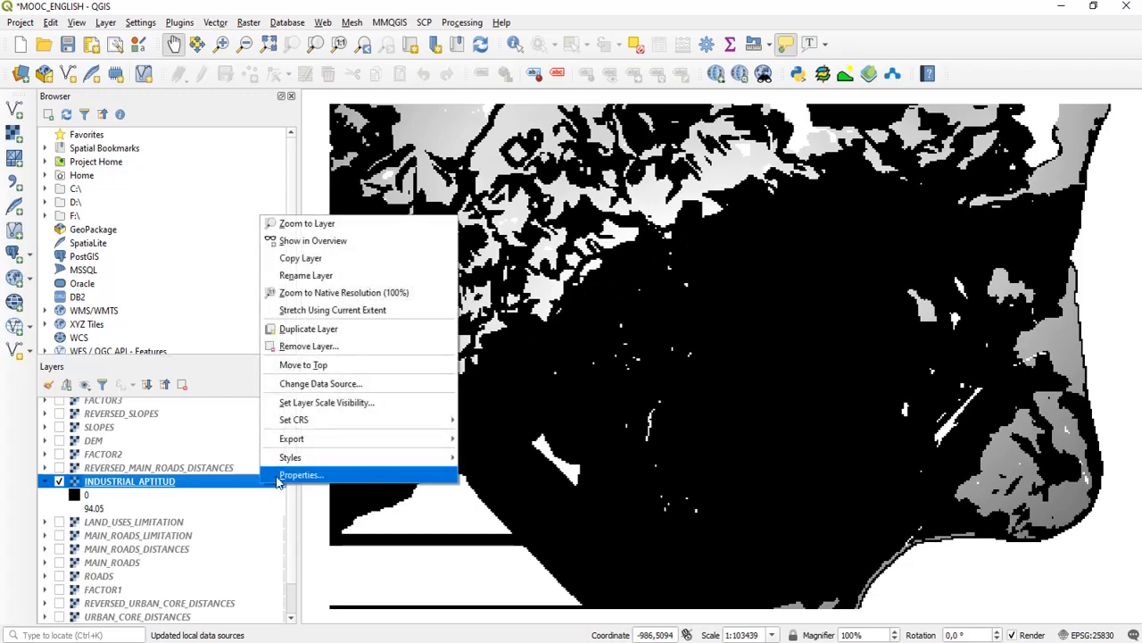
left_click(301, 474)
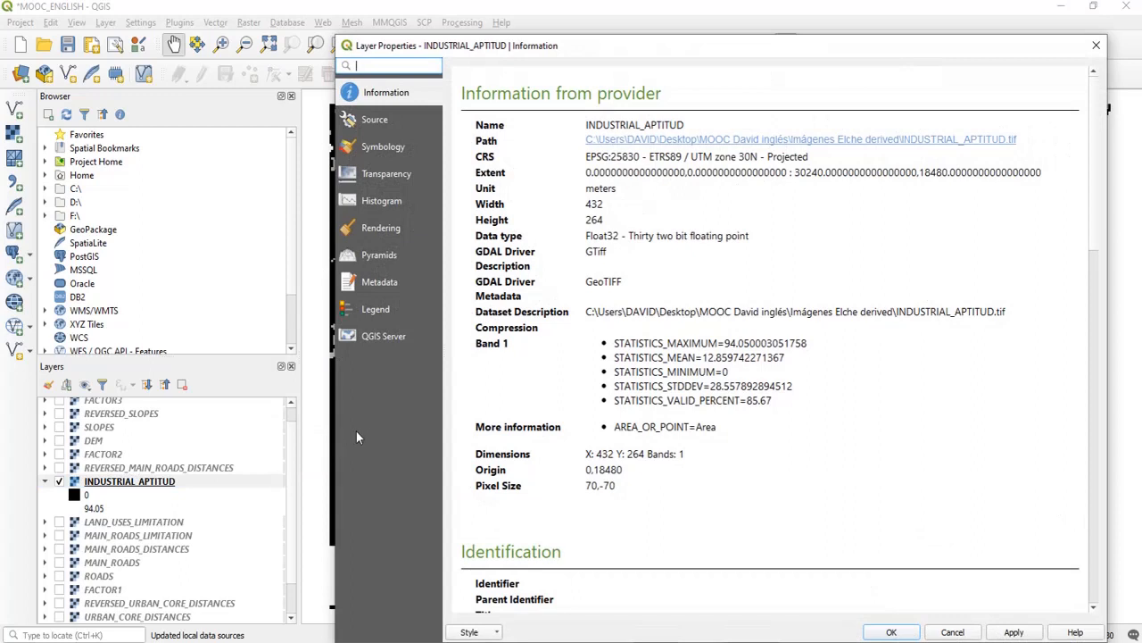
mouse_move(729, 117)
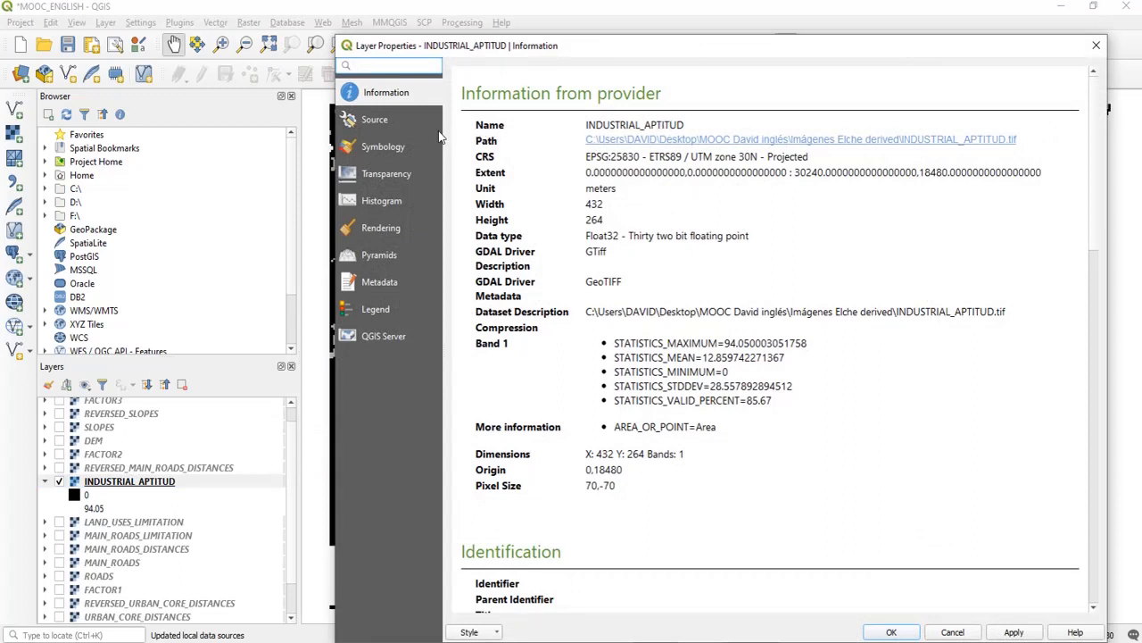
- Set INDUSTRIAL_APTITUD symbology to singleband pseudocolor with the Blues ramp and apply
left_click(384, 146)
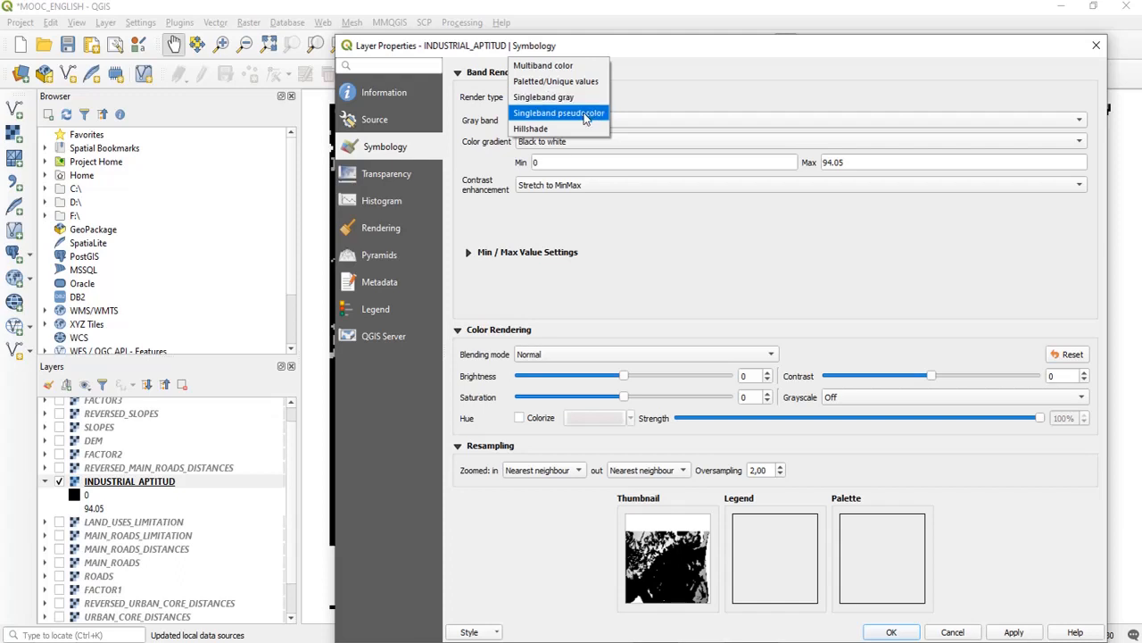
left_click(559, 112)
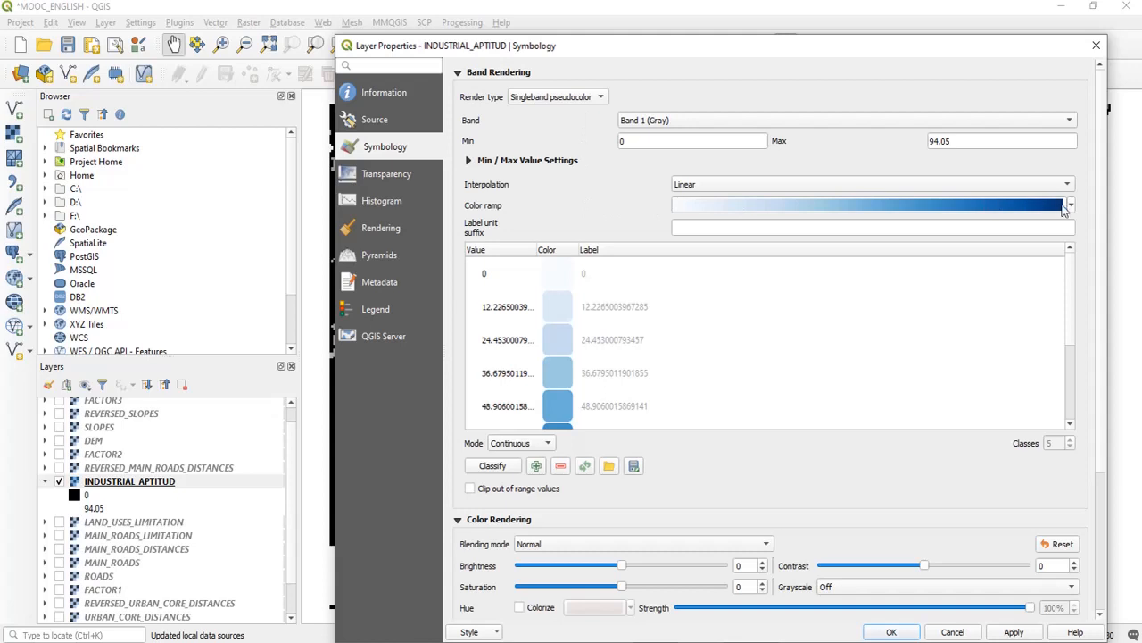
left_click(1070, 206)
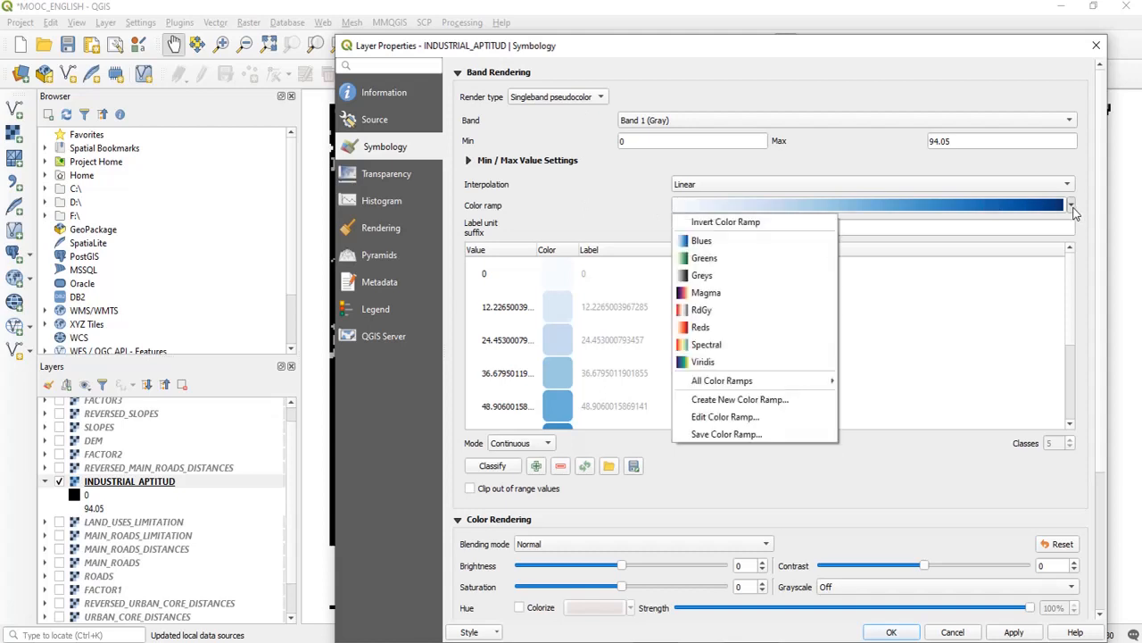
mouse_move(753, 241)
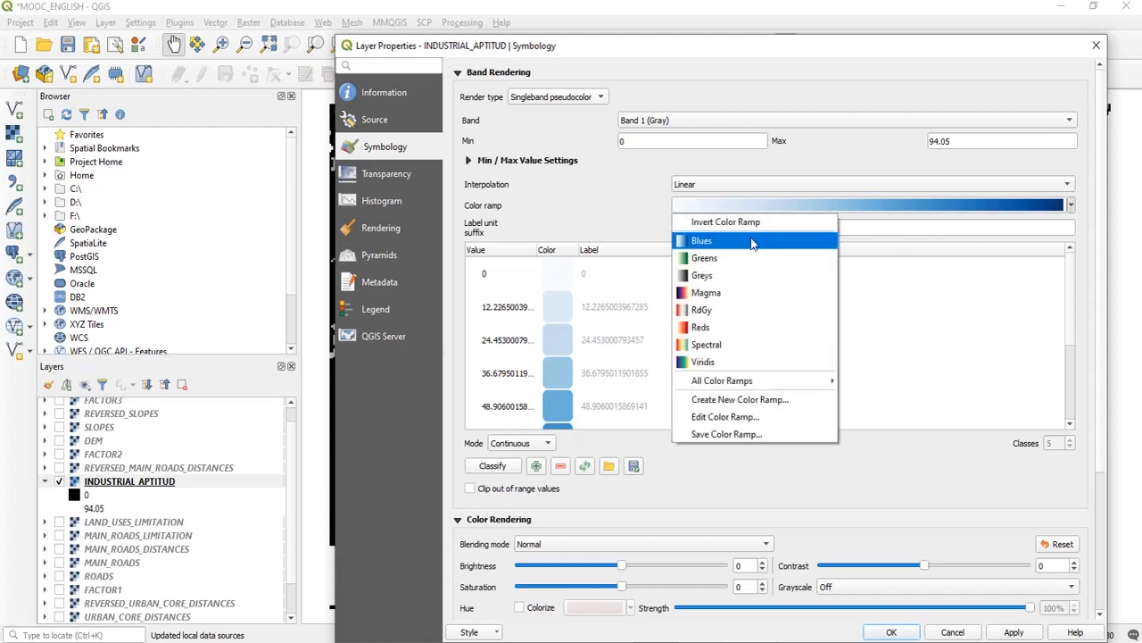
left_click(702, 240)
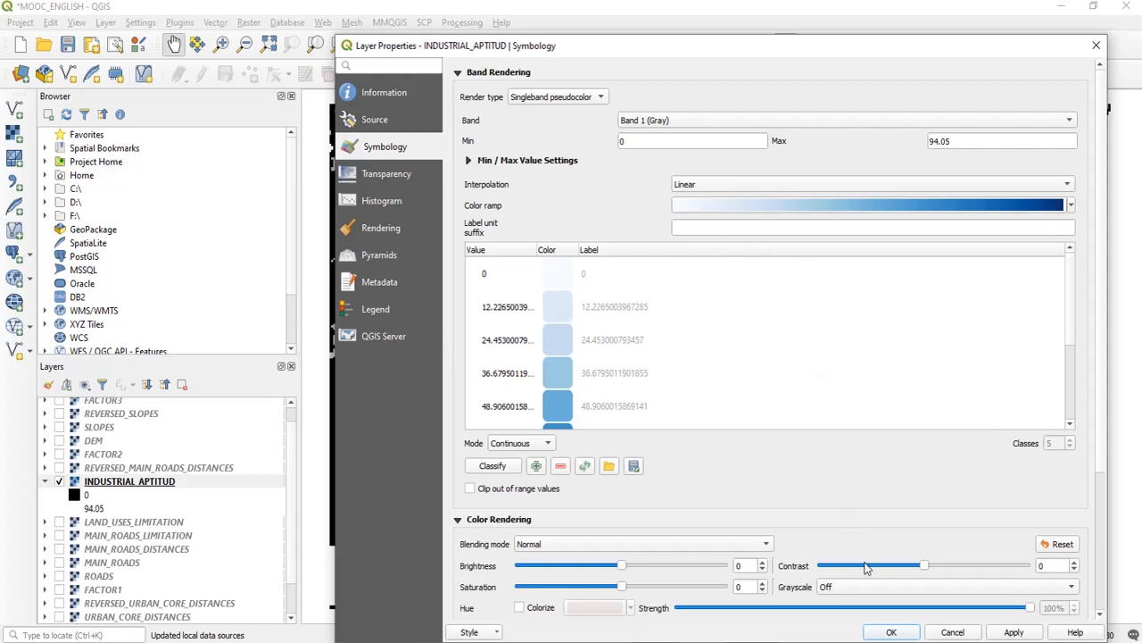
left_click(890, 632)
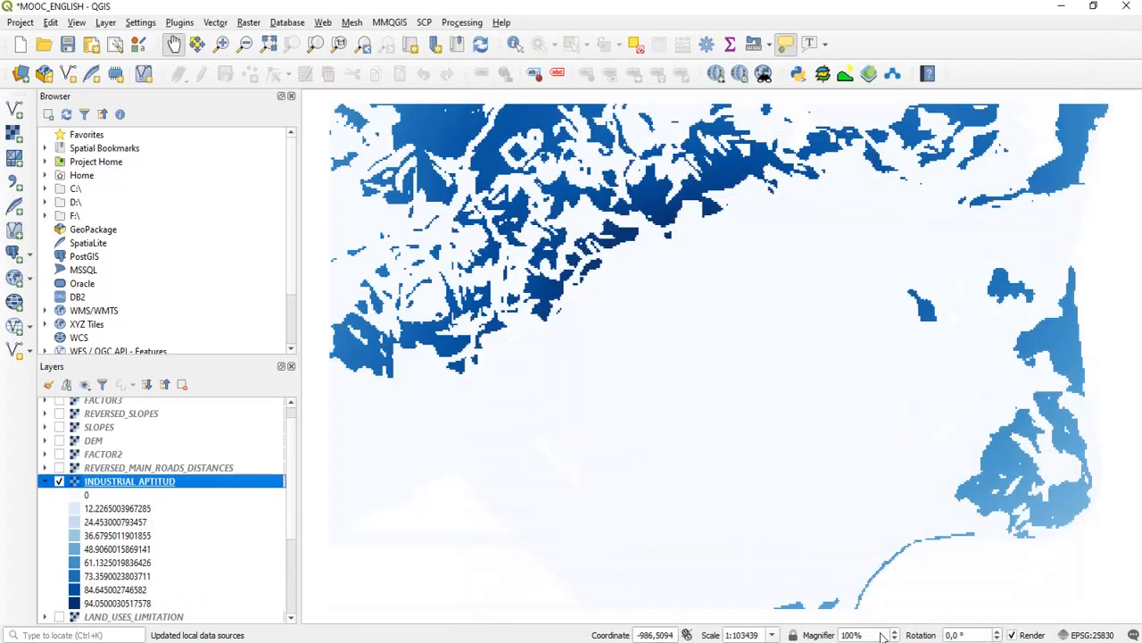